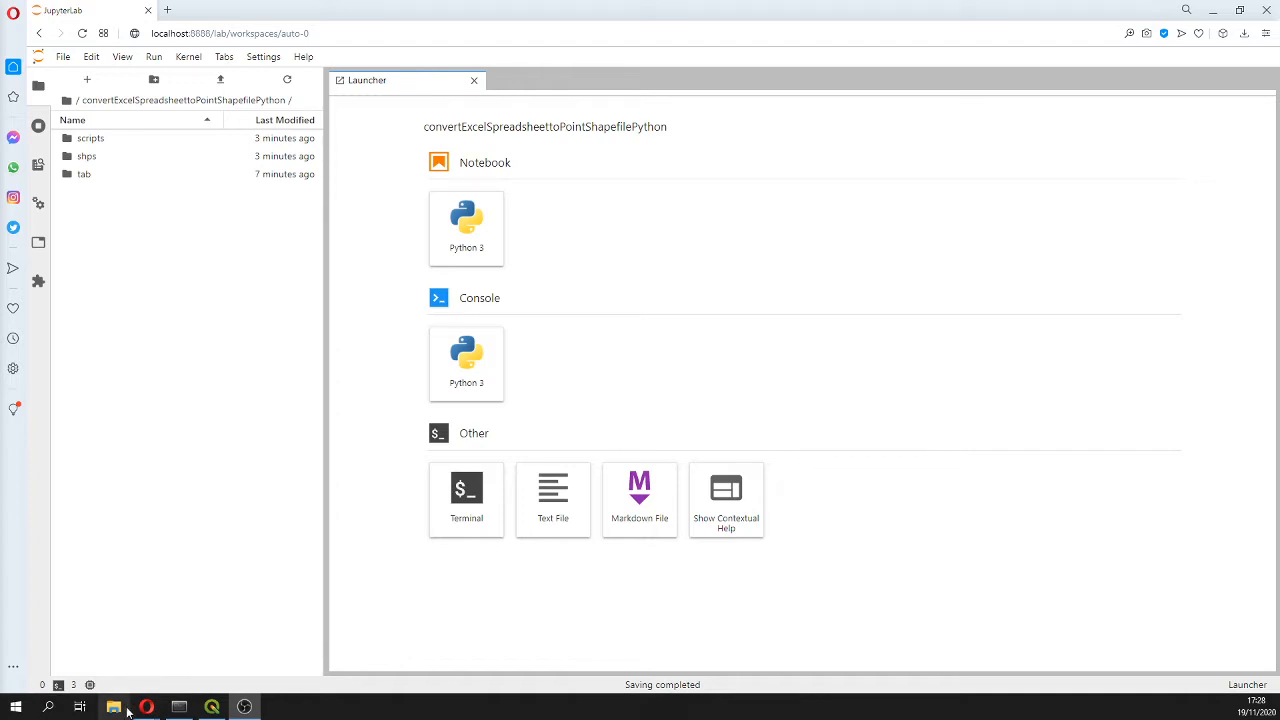
Browse to Documents > convertExcelSpreadsheettoPointShapefilePython > tab and select the totalColiforms spreadsheet
left_click(112, 708)
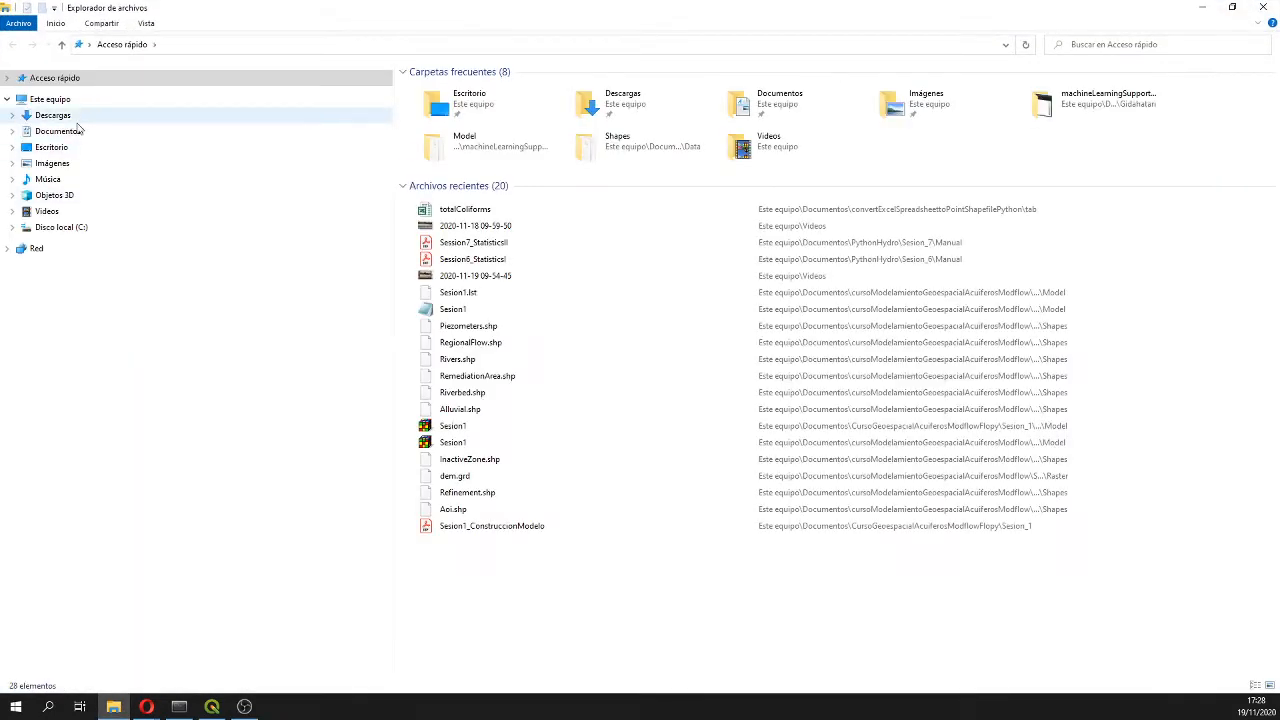
left_click(56, 132)
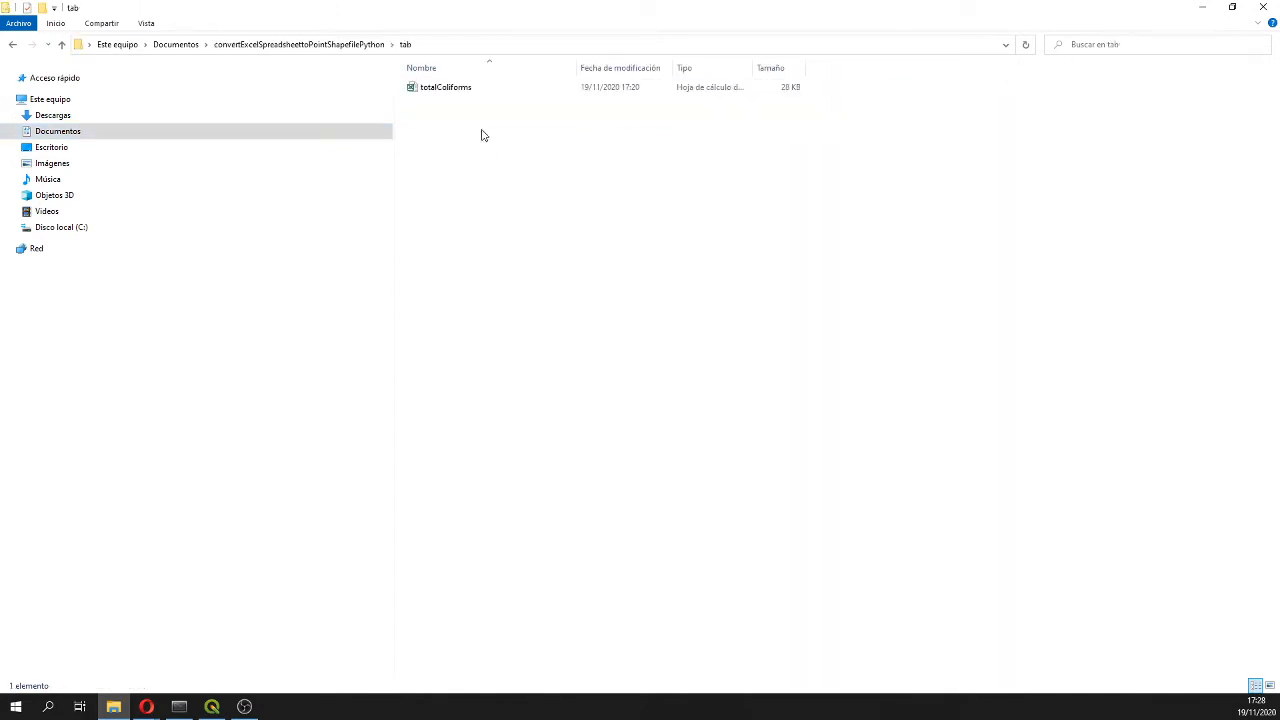
left_click(444, 88)
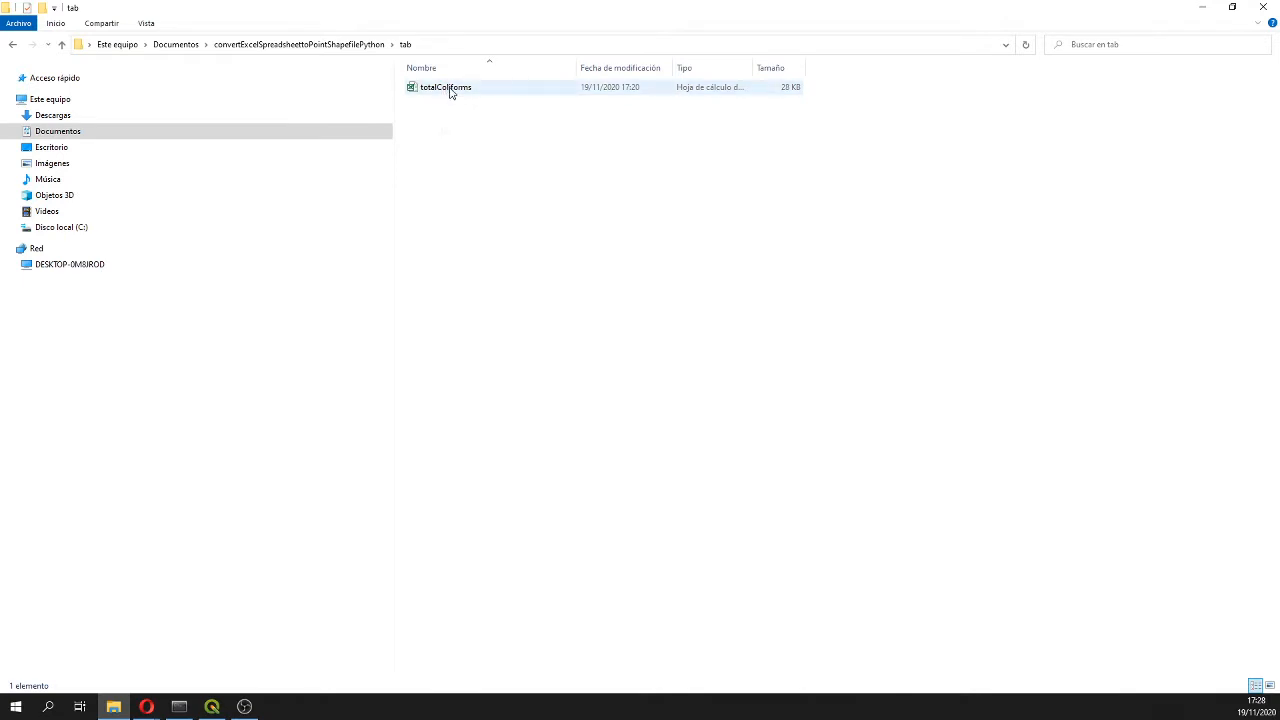
mouse_move(476, 92)
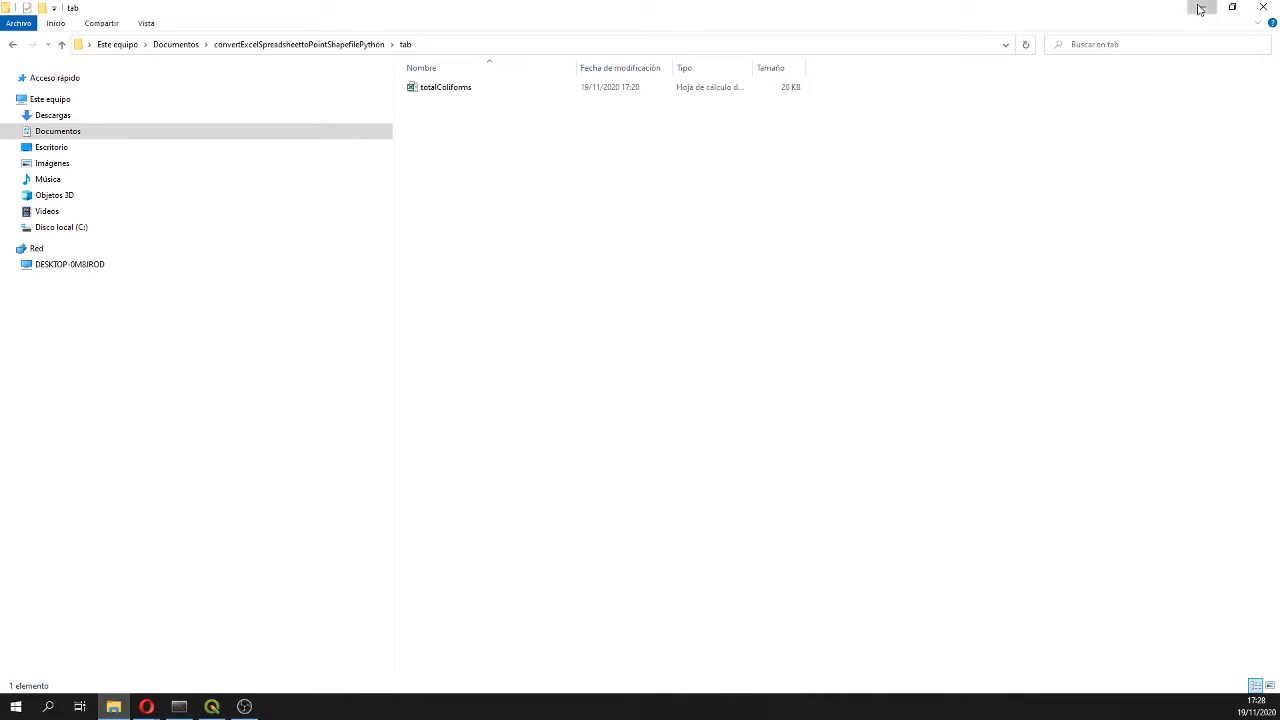
Return to JupyterLab and start a new Python 3 notebook inside the scripts folder
left_click(144, 708)
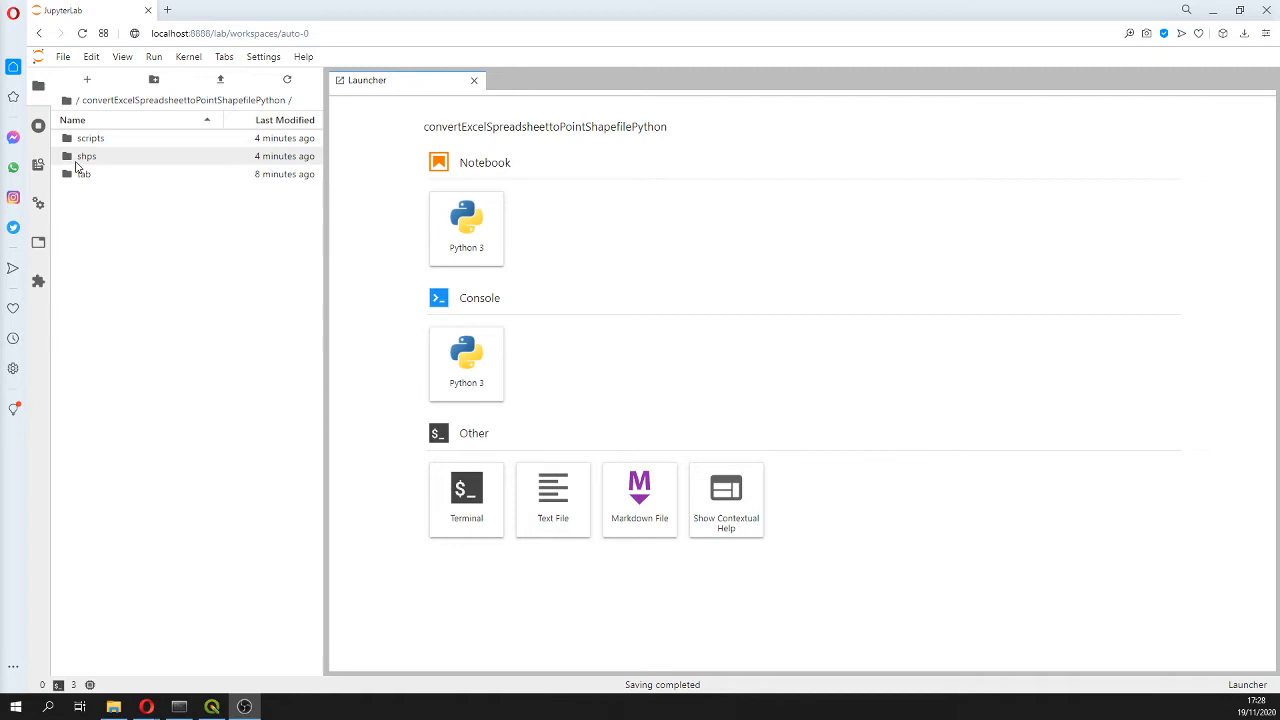
double_click(92, 136)
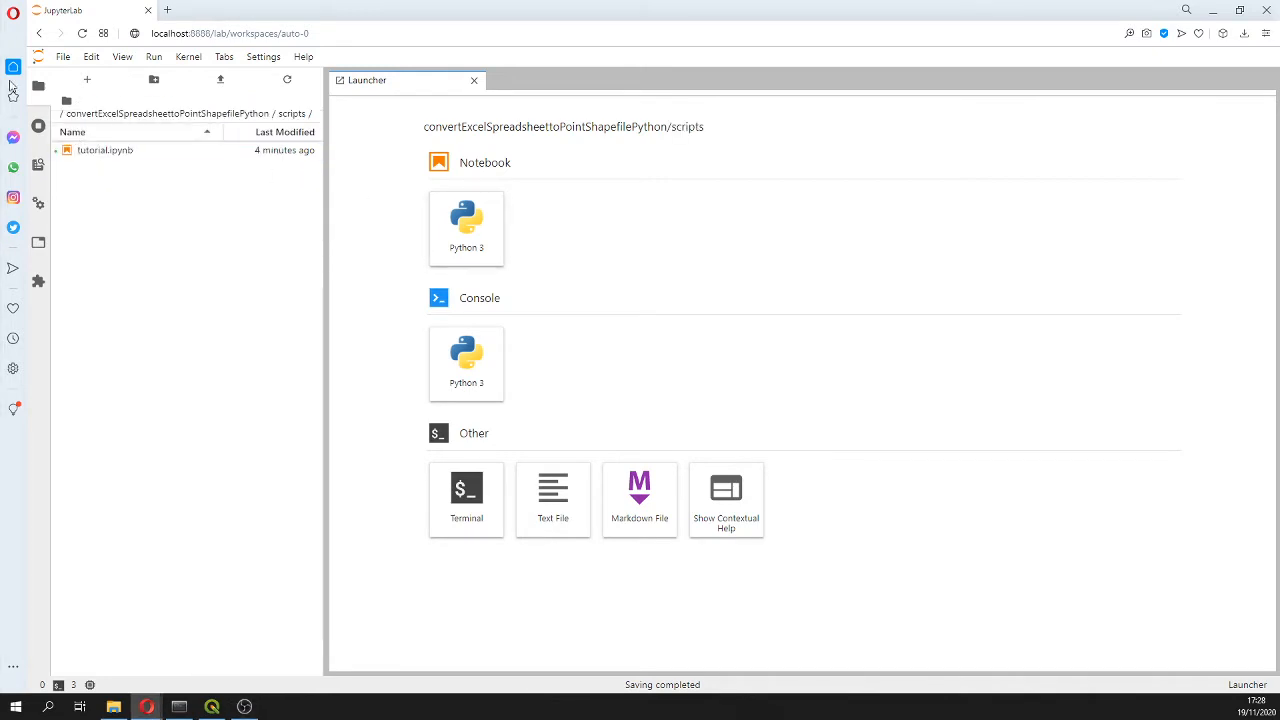
mouse_move(466, 228)
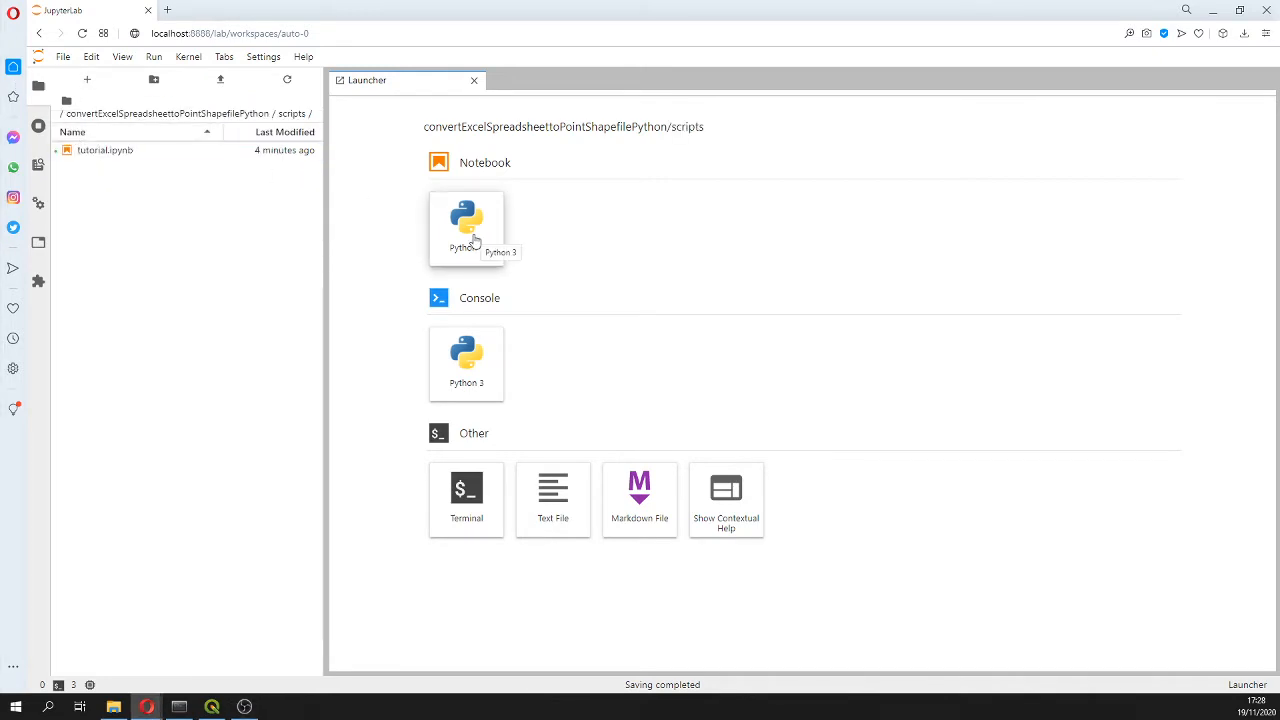
left_click(466, 228)
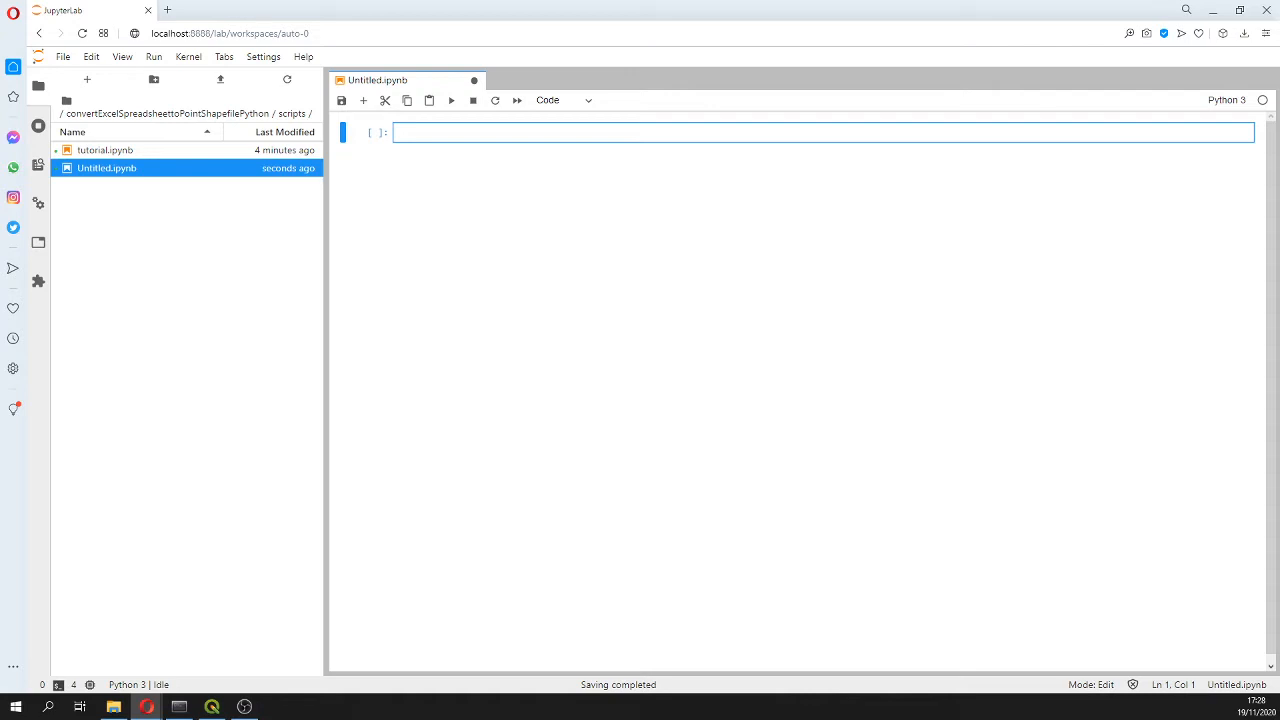
Write and run the first cell importing fiona, pandas and OrderedDict
type("#import required packages")
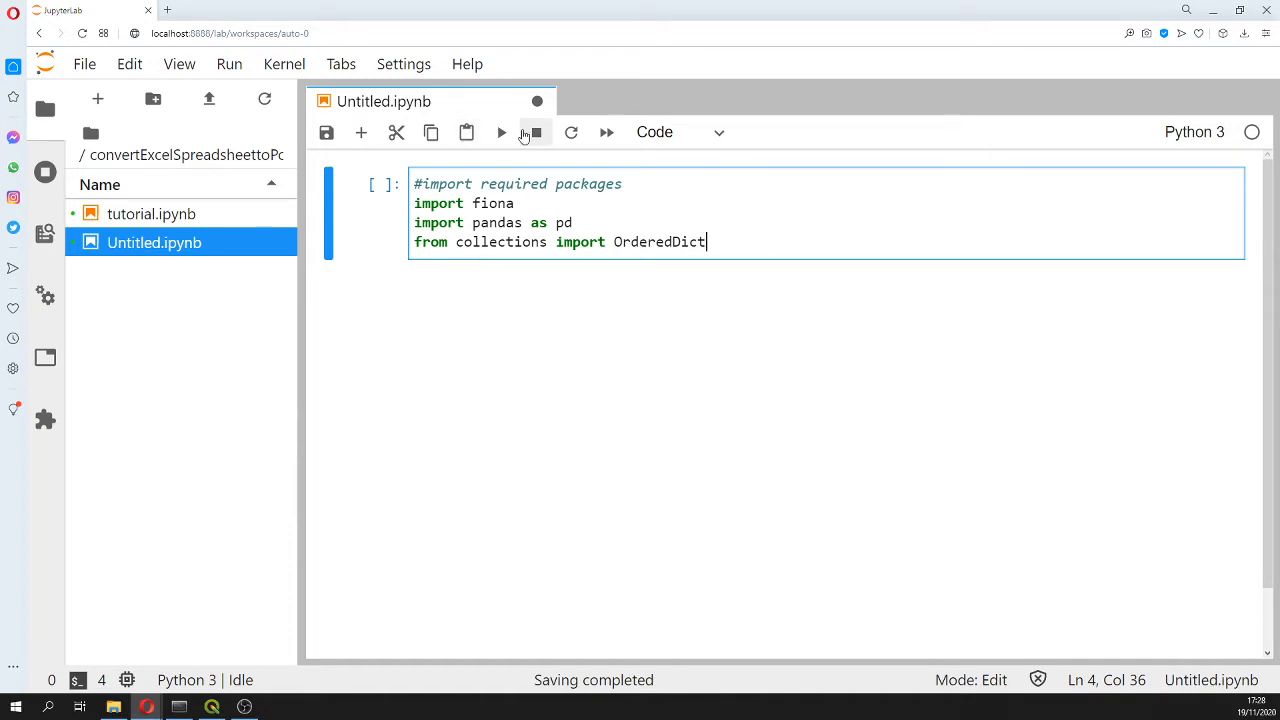
mouse_move(502, 132)
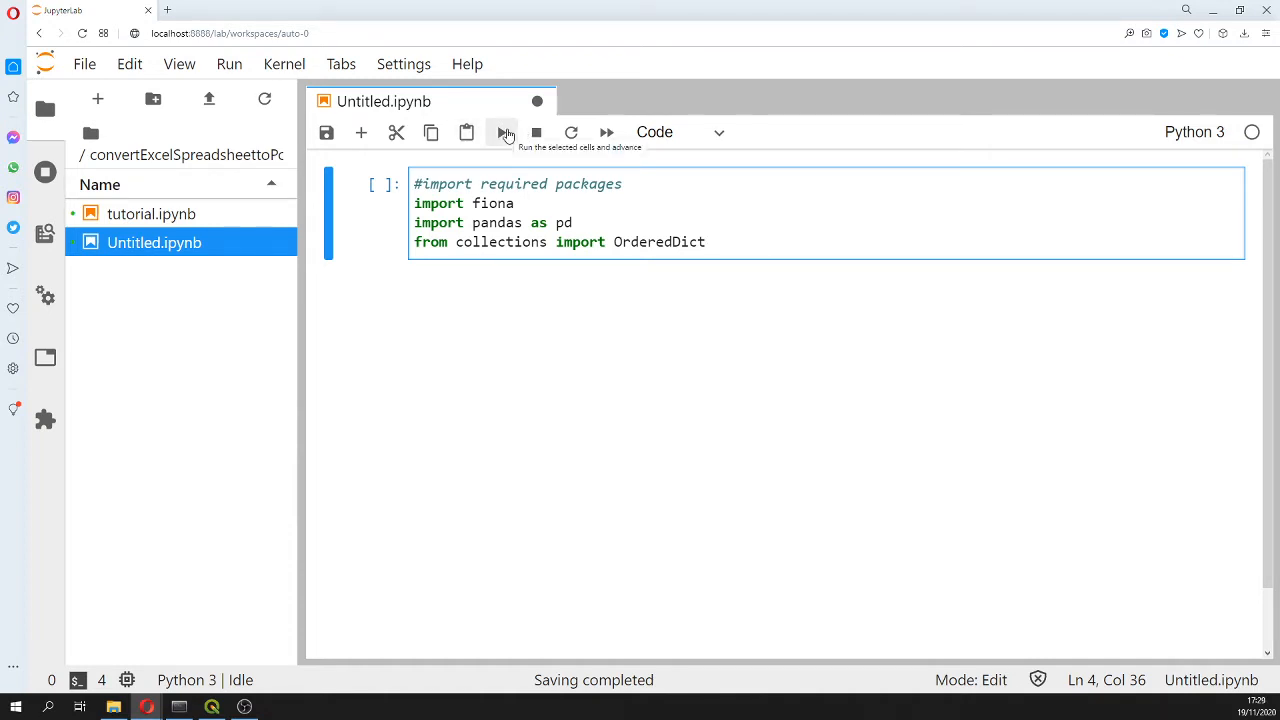
left_click(500, 132)
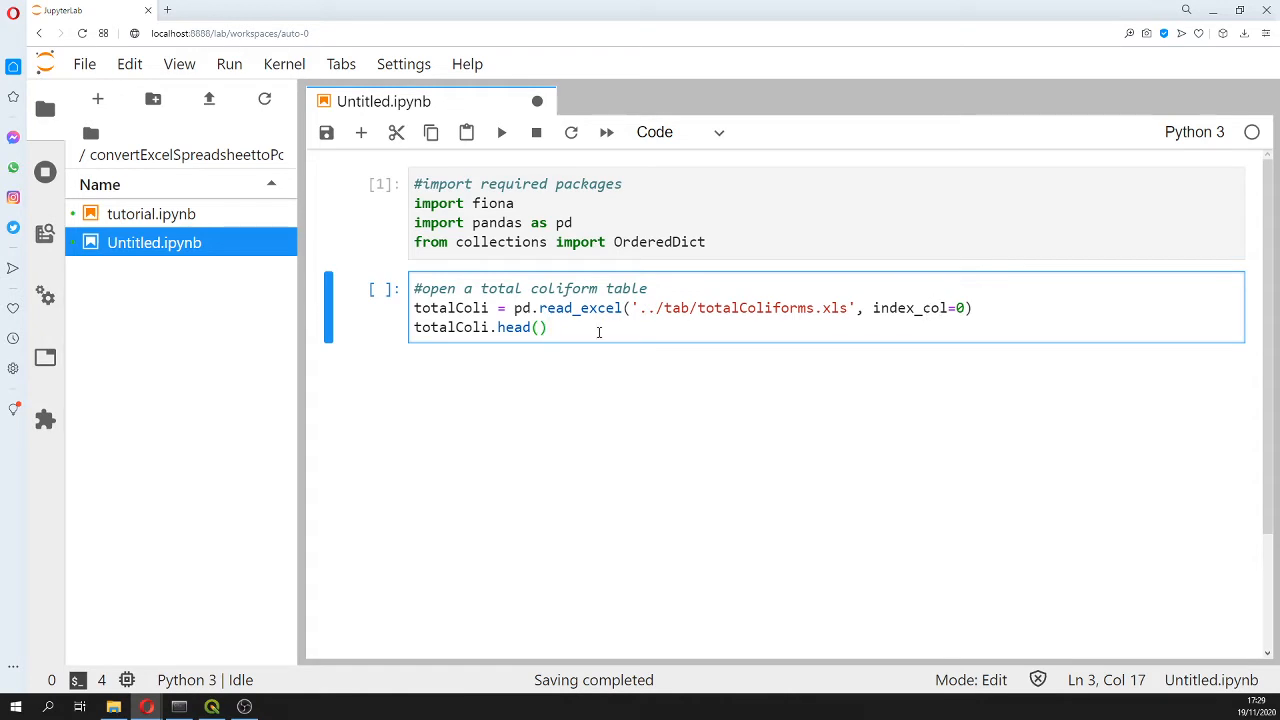
Run the read_excel cell to show the first rows of the total coliform table
key("shift+enter")
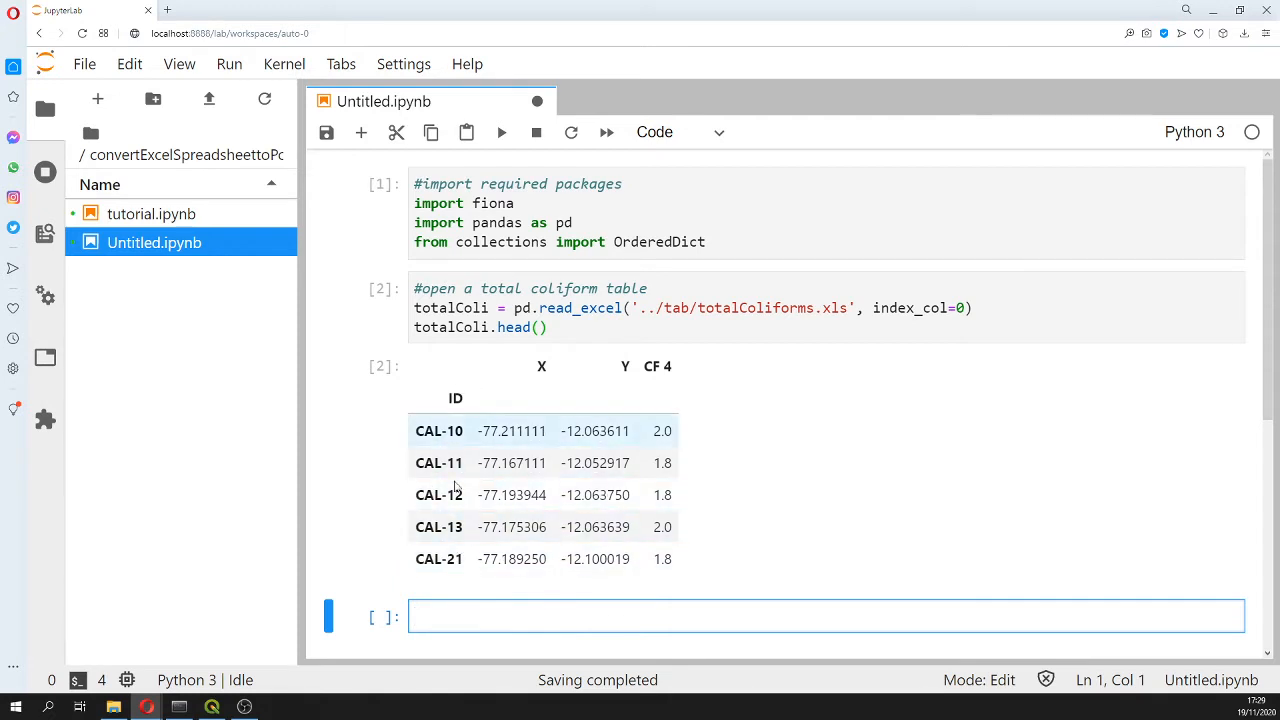
mouse_move(500, 448)
type("#check the data types")
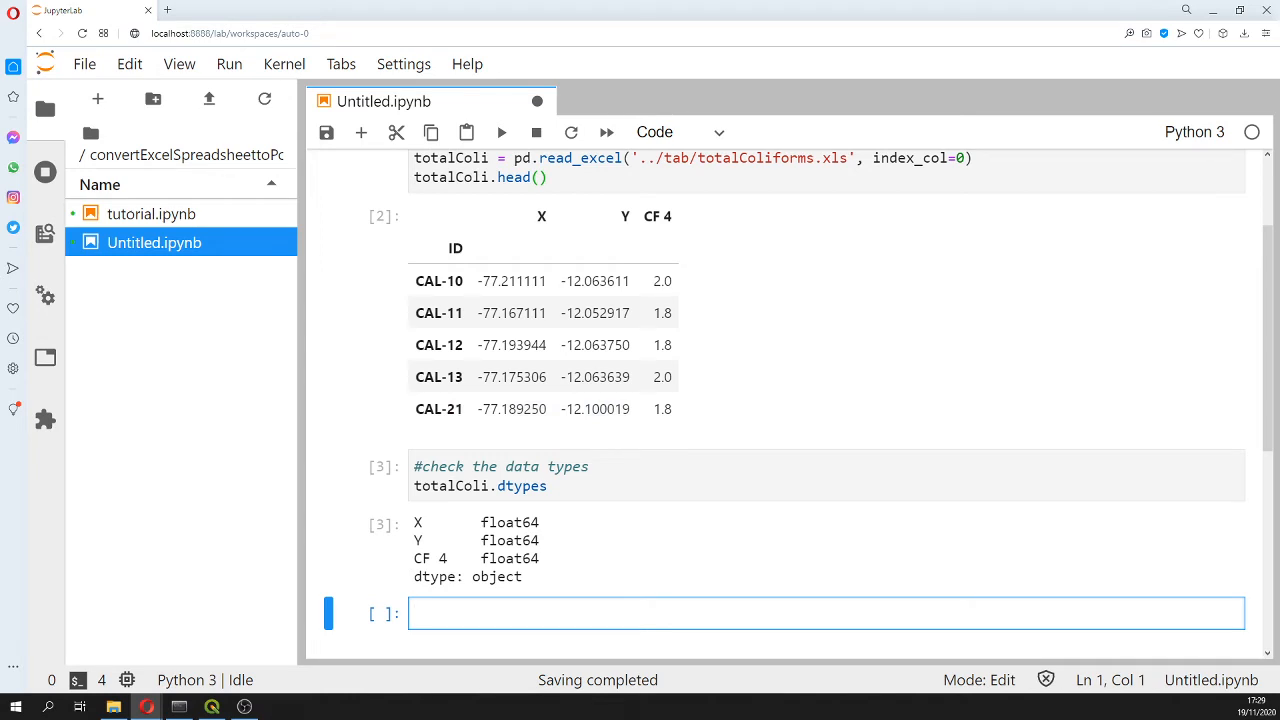
mouse_move(292, 588)
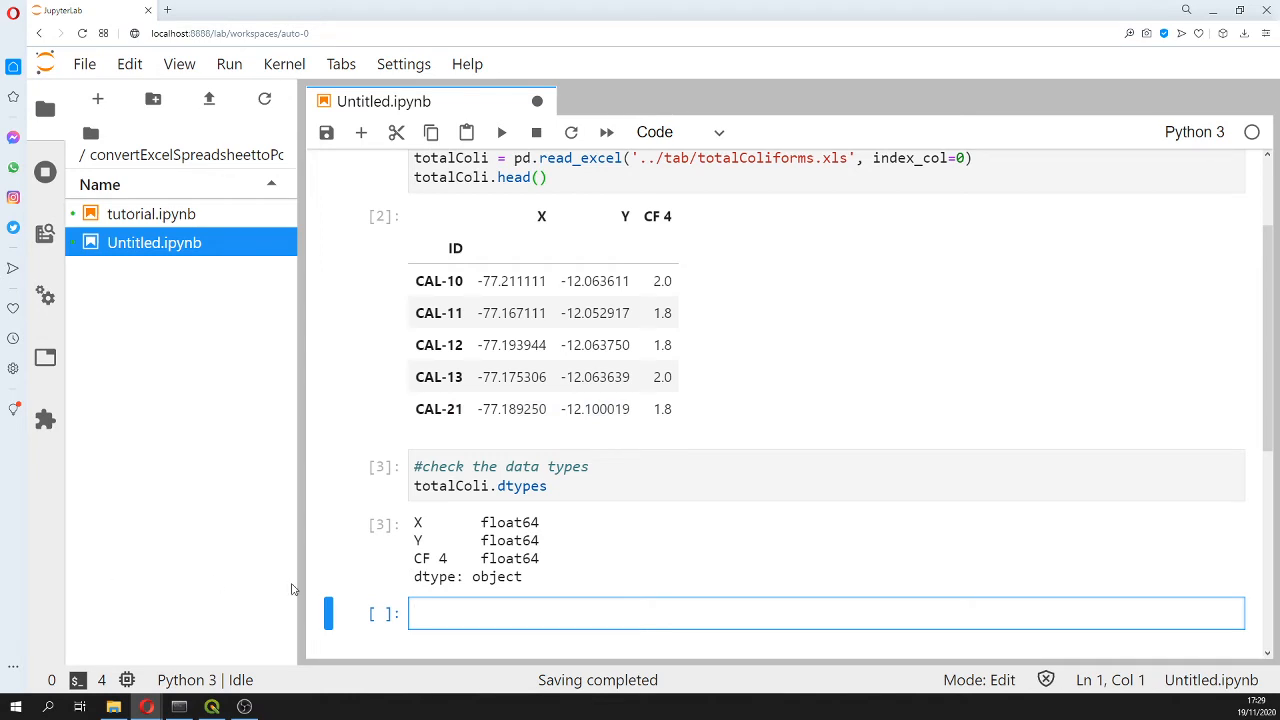
Write and run a cell defining the Point schema with obsName and CF 4 fields and EPSG:4326 crs
type("#create schema and define crs")
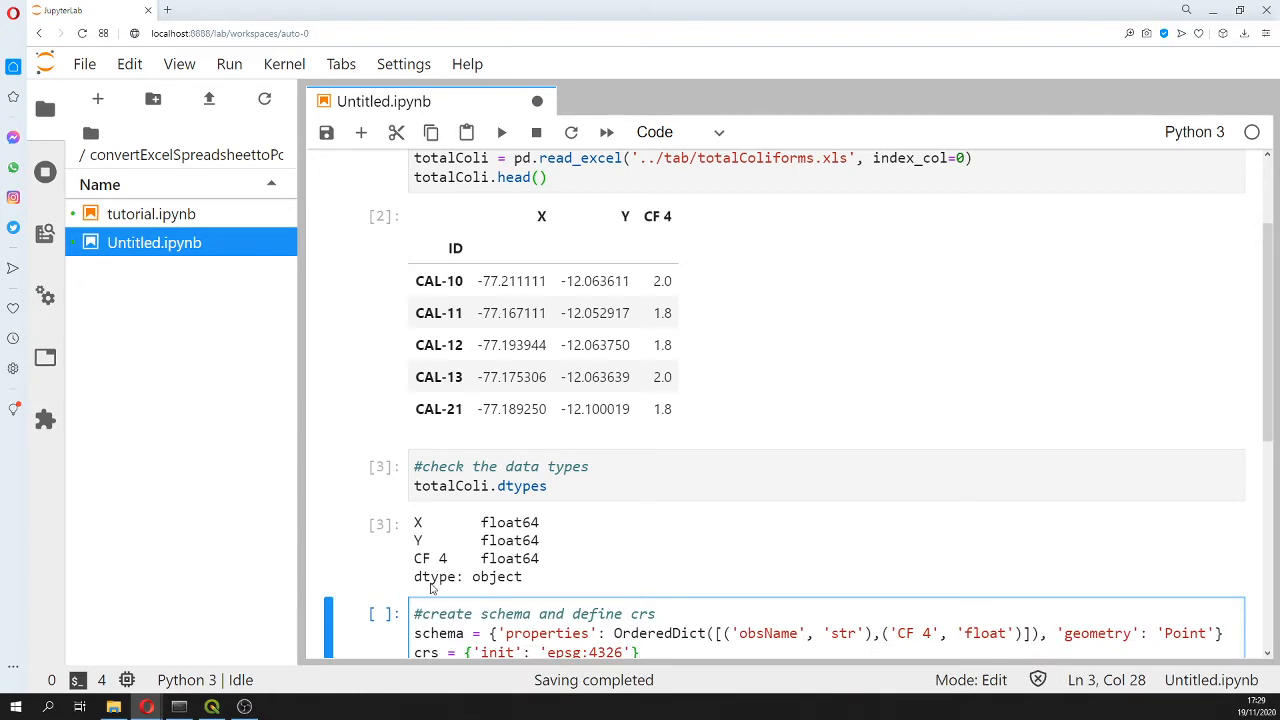
scroll("down", 3)
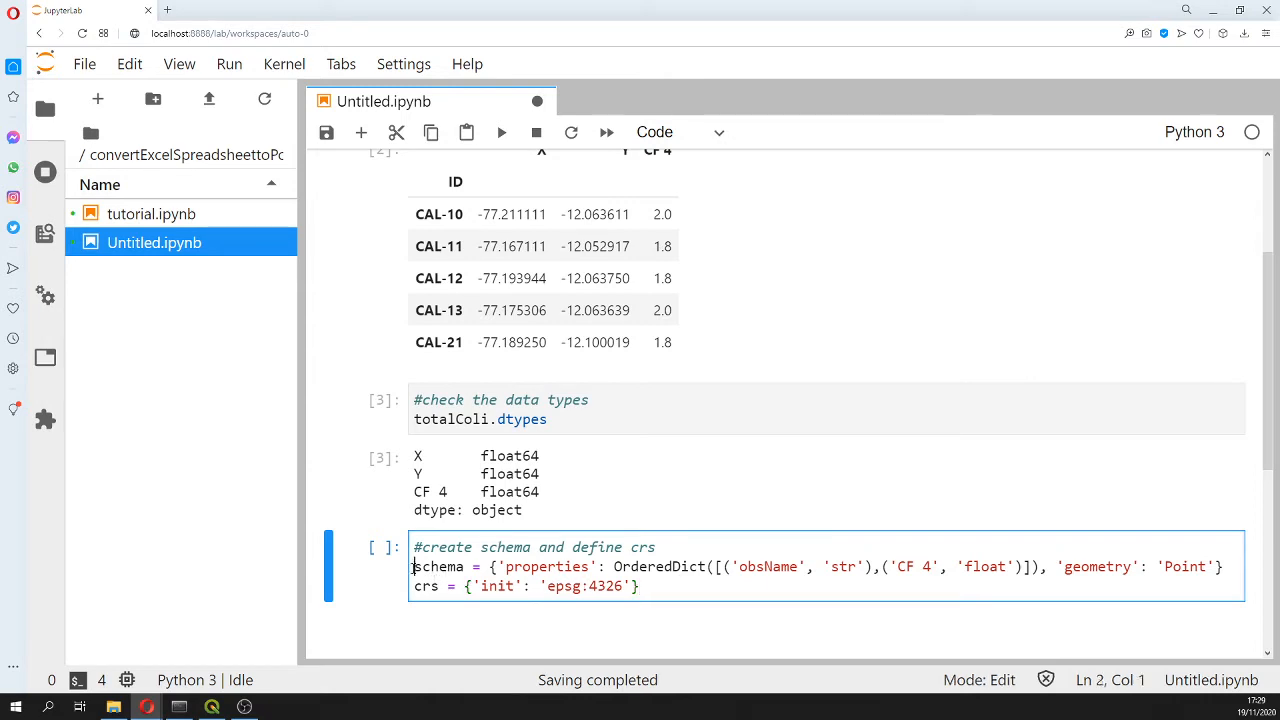
double_click(548, 566)
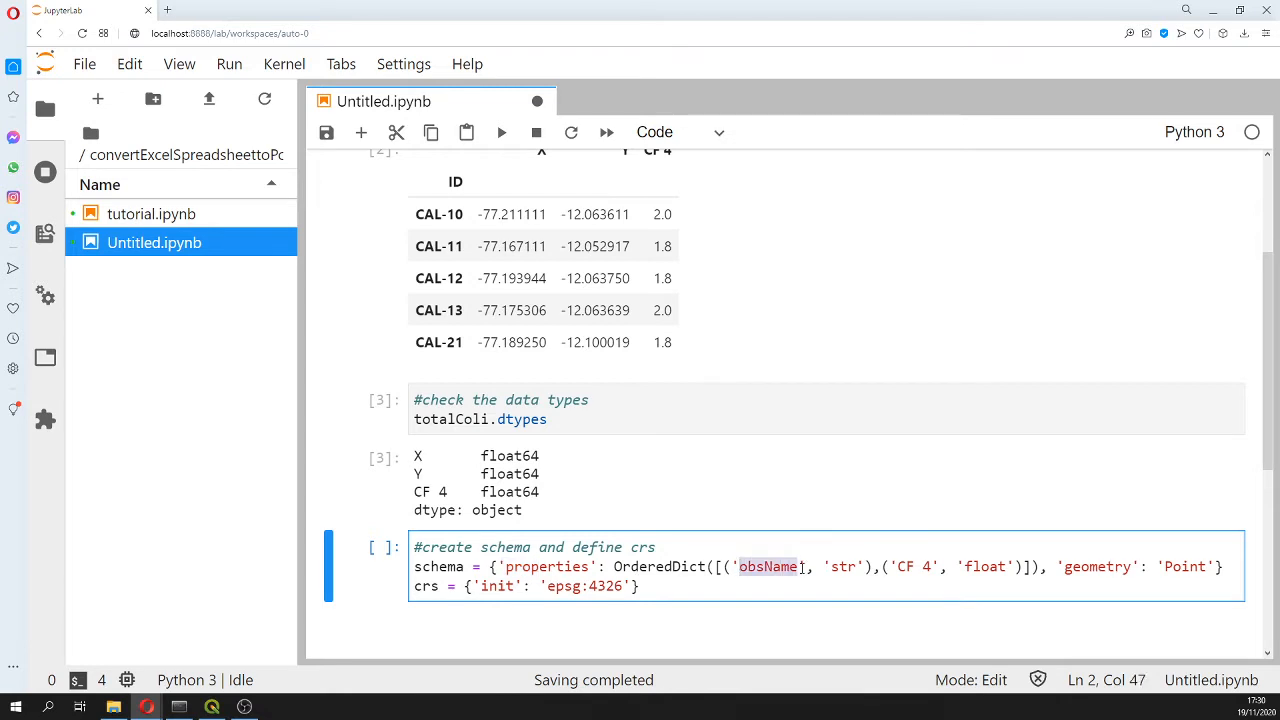
left_click(904, 566)
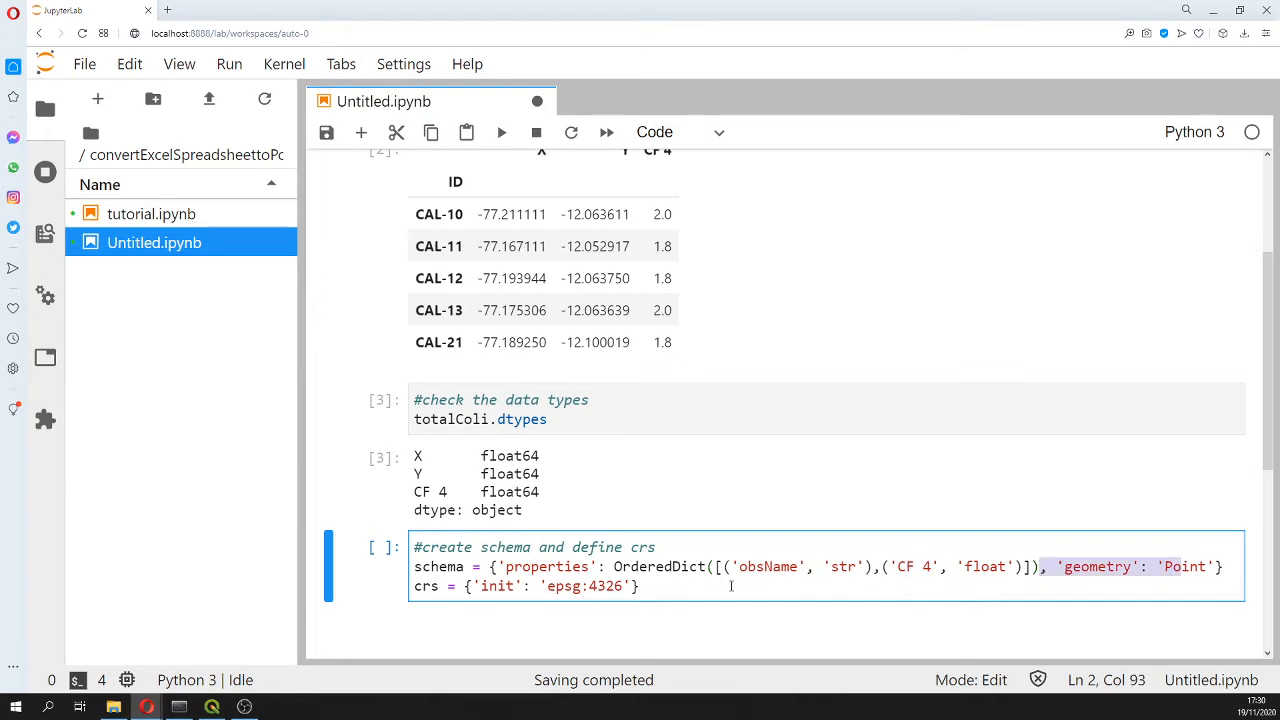
key("shift+enter")
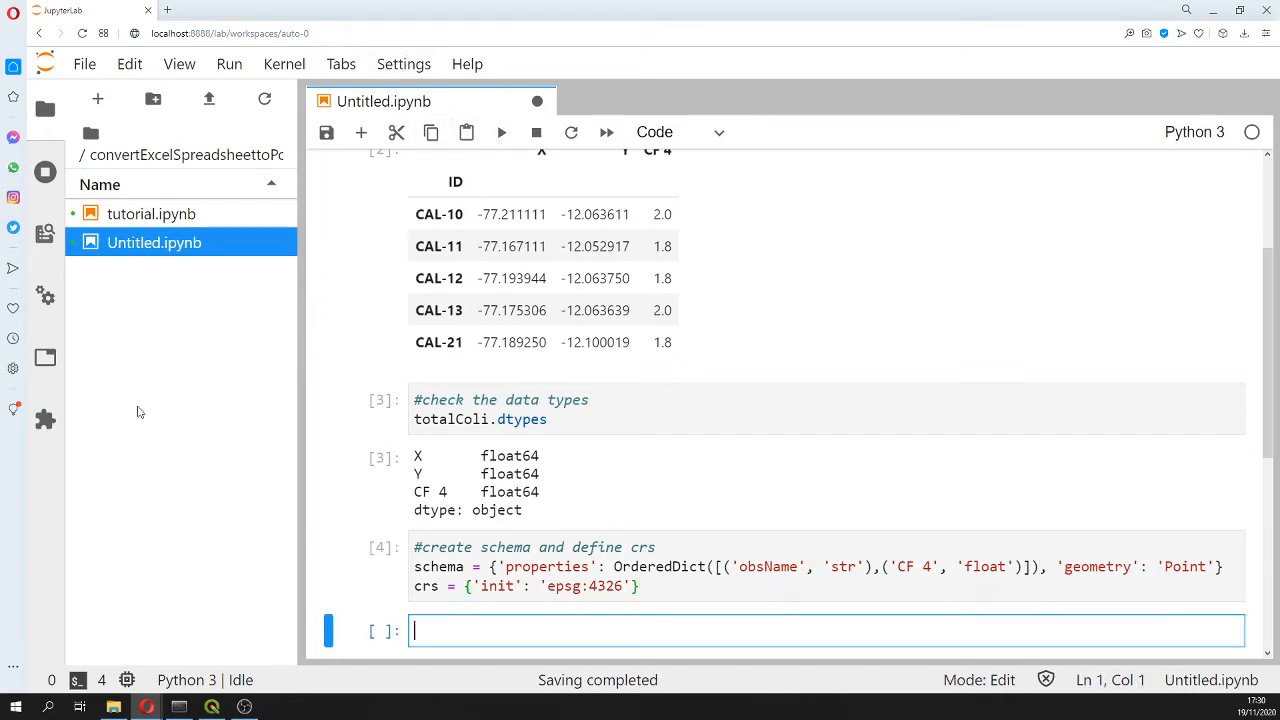
Write coliShp = fiona.open('../shps/totalColiforms.shp', mode='w') with the schema, ESRI Shapefile driver and crs
scroll("down", 3)
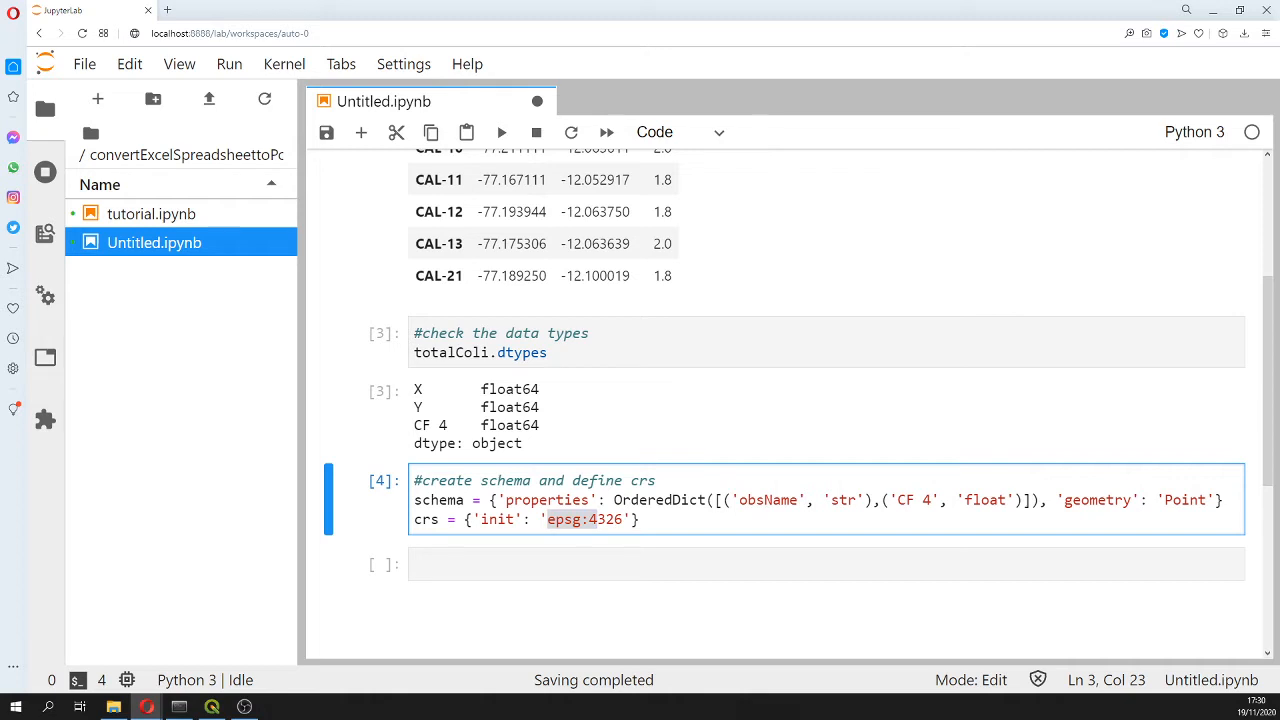
mouse_move(460, 596)
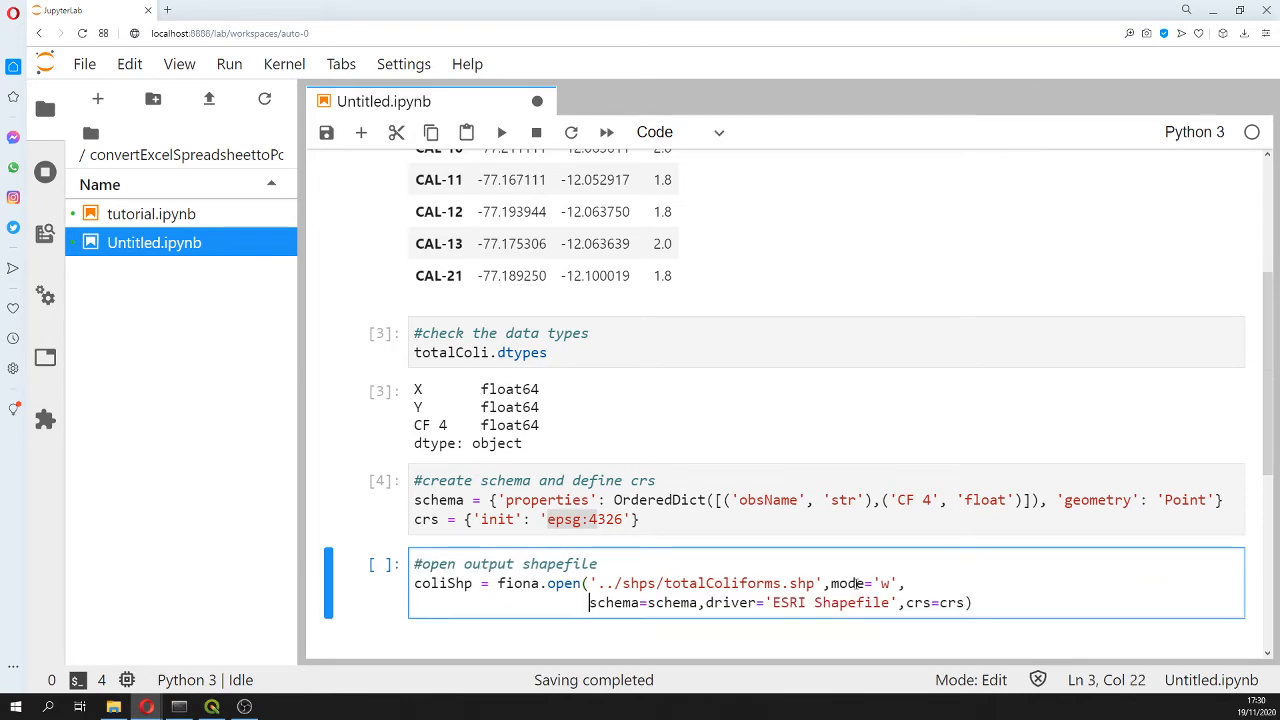
scroll("down", 3)
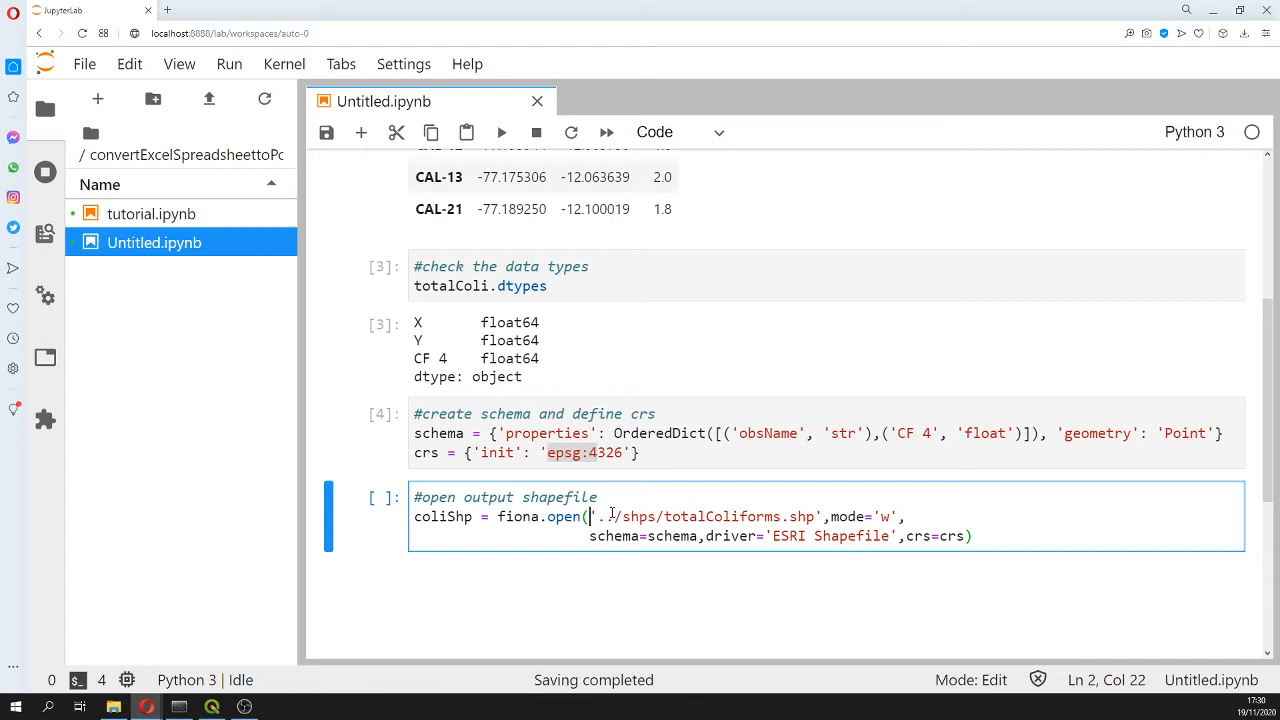
type("../")
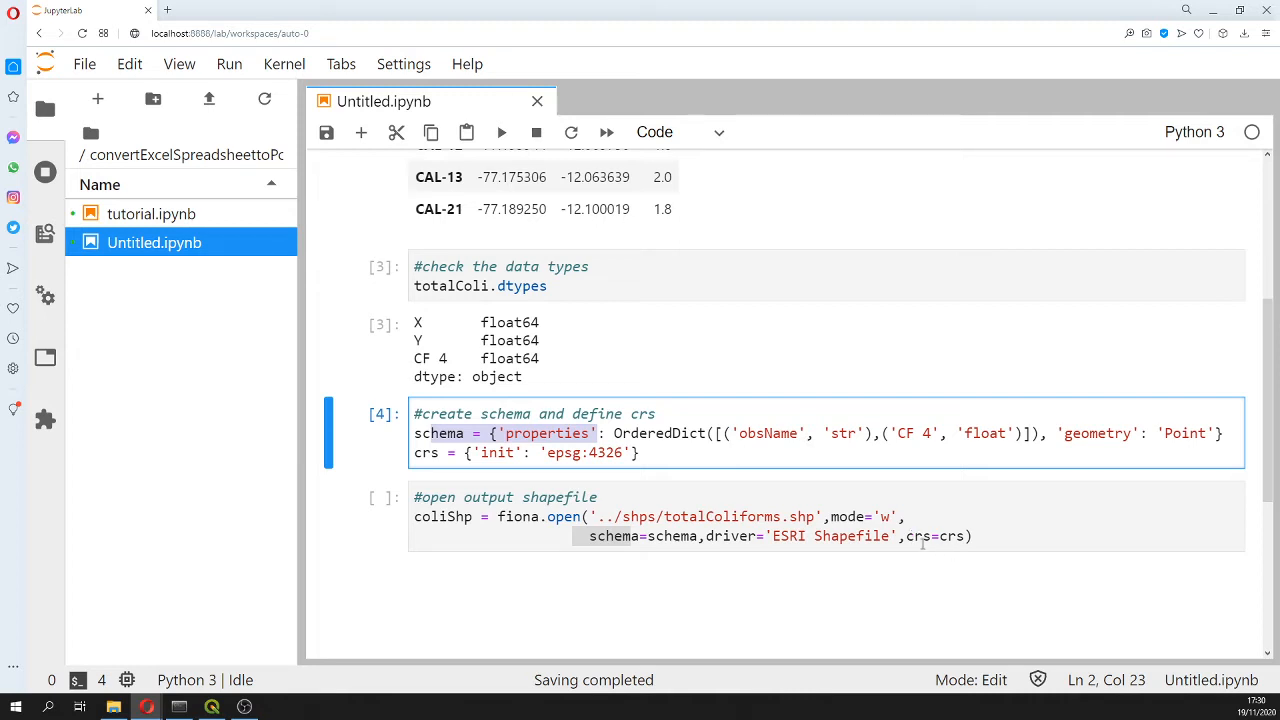
left_click(956, 536)
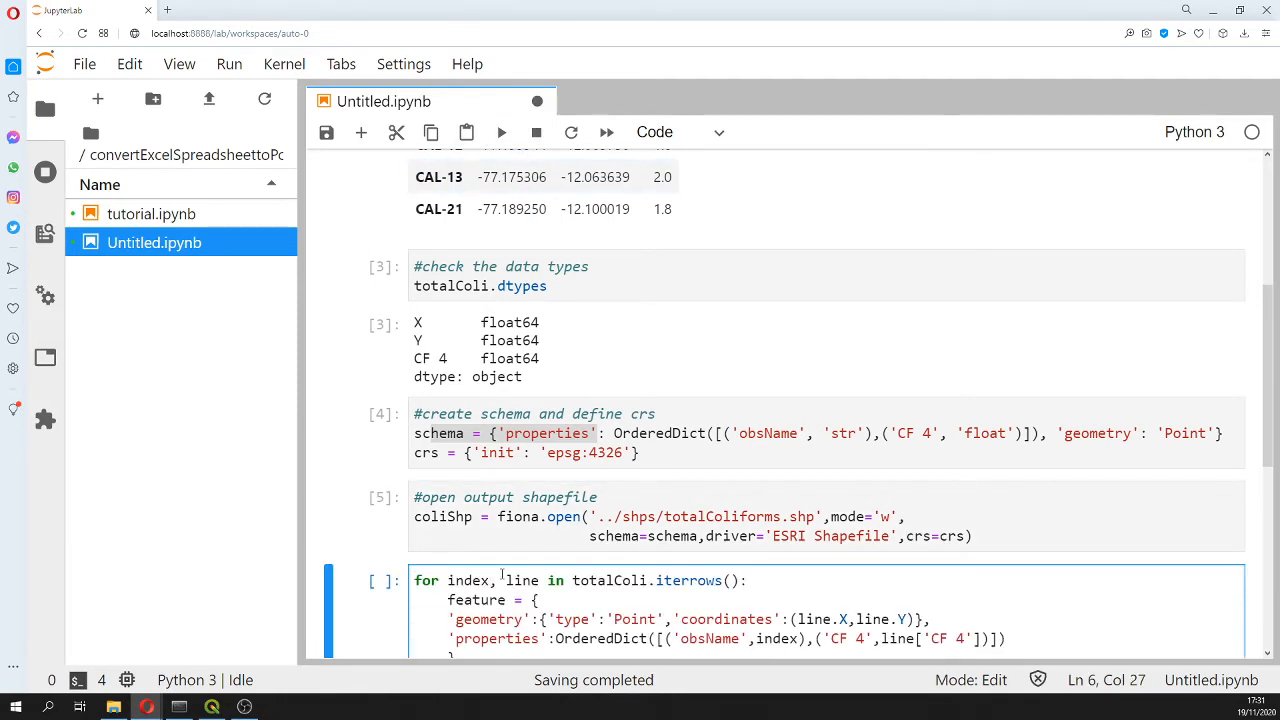
Write and run the loop over totalColi rows writing each as a Point feature with obsName and CF 4
scroll("down", 3)
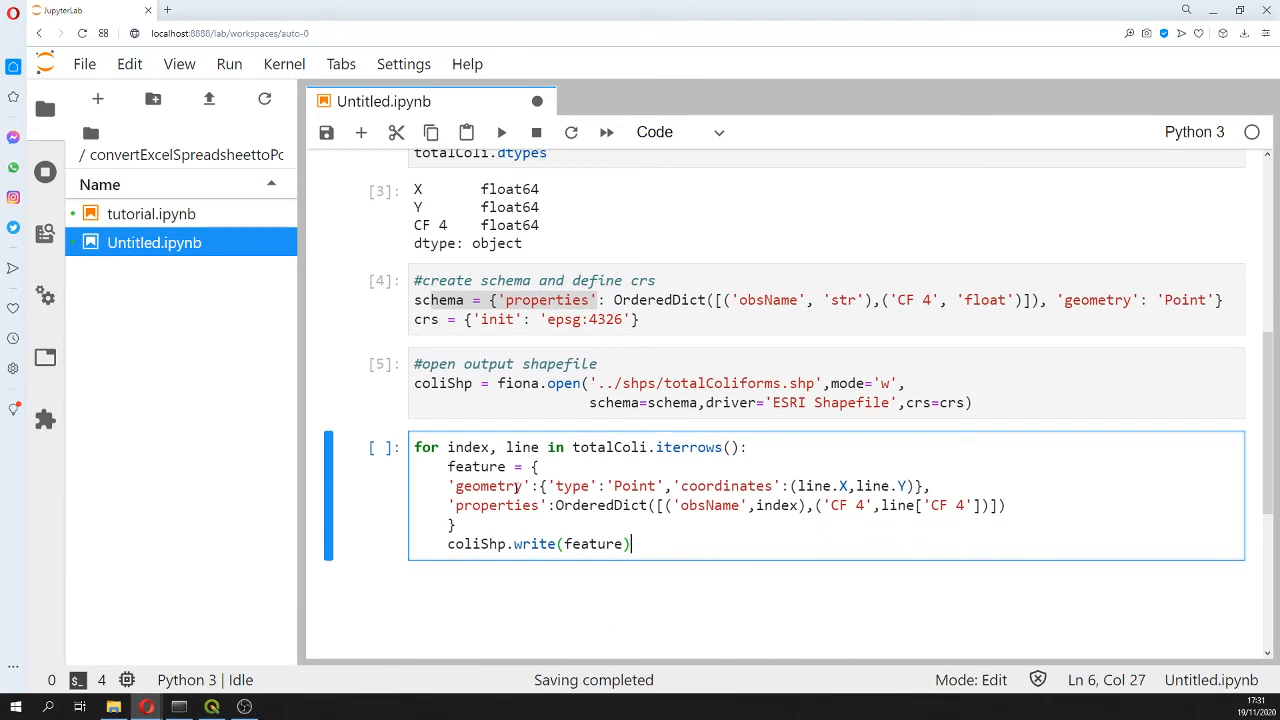
double_click(484, 486)
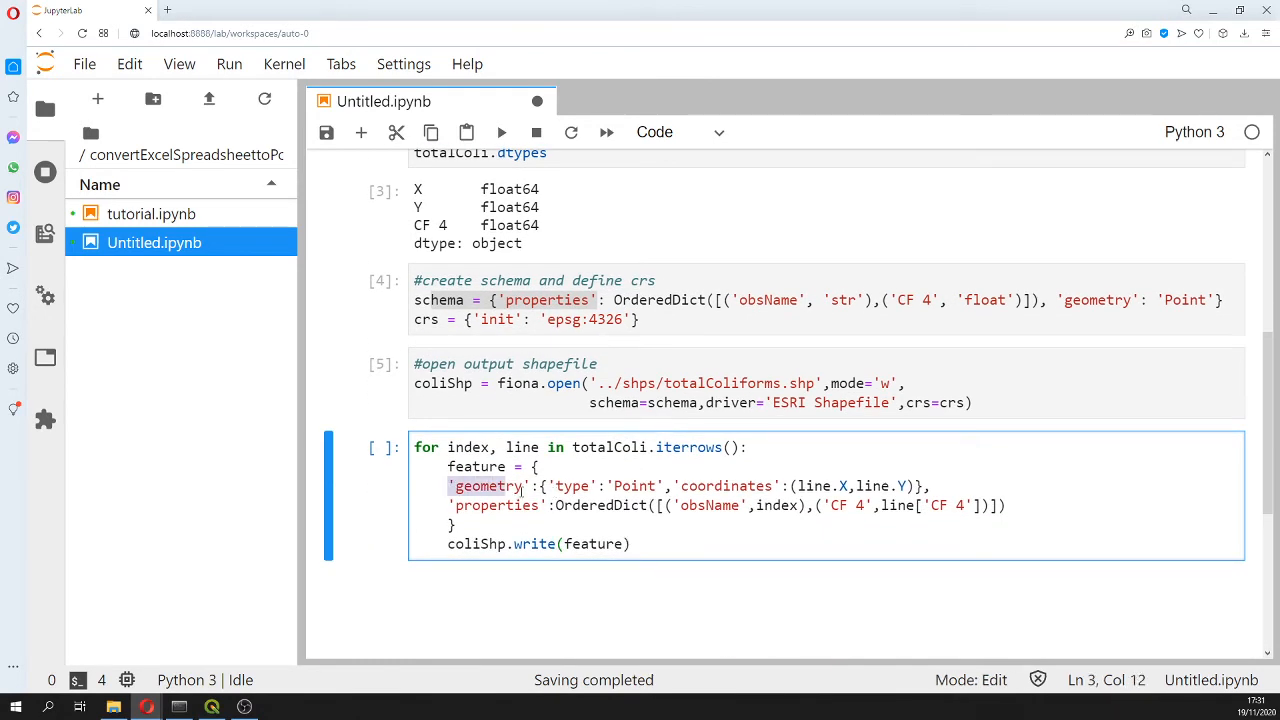
left_click(528, 486)
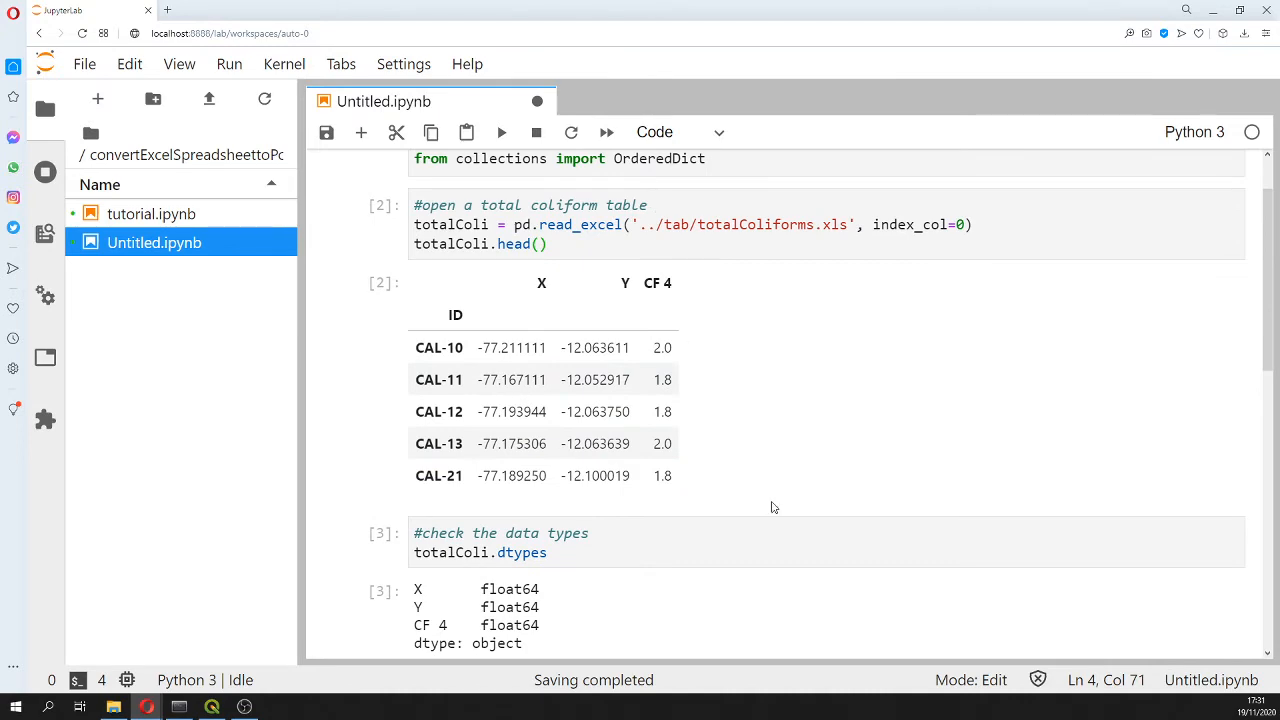
scroll("down", 3)
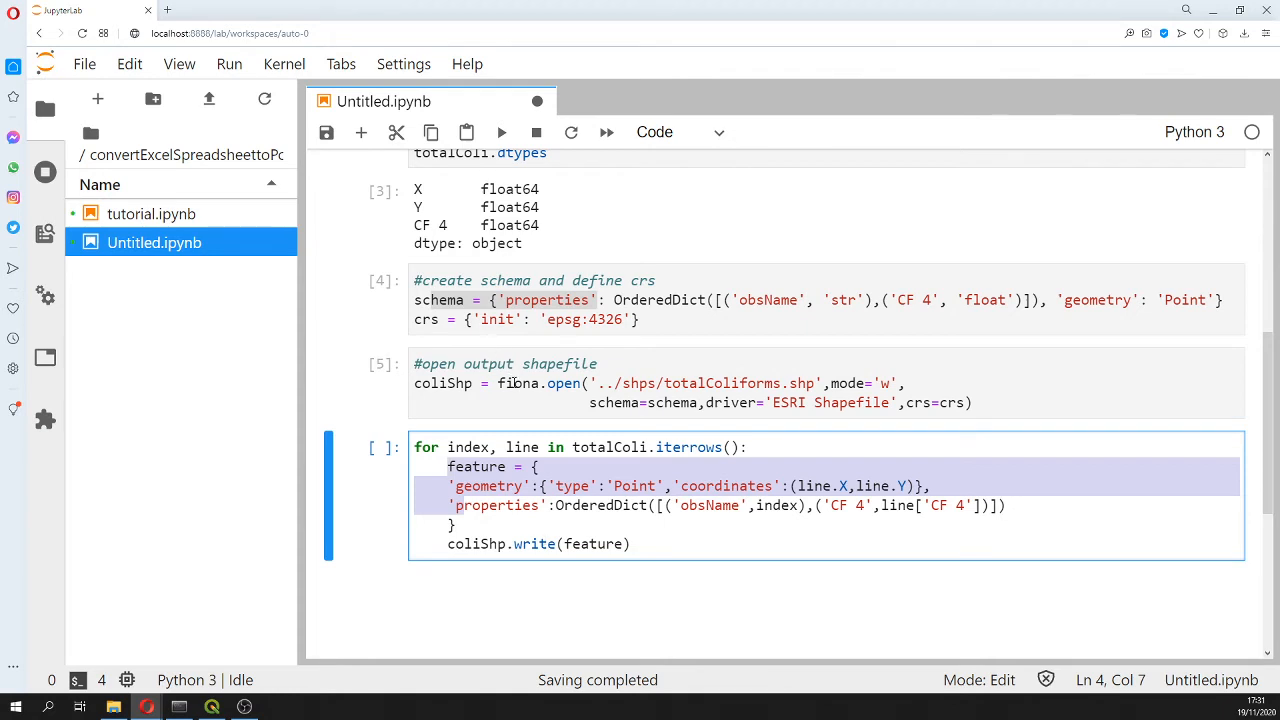
left_click(500, 132)
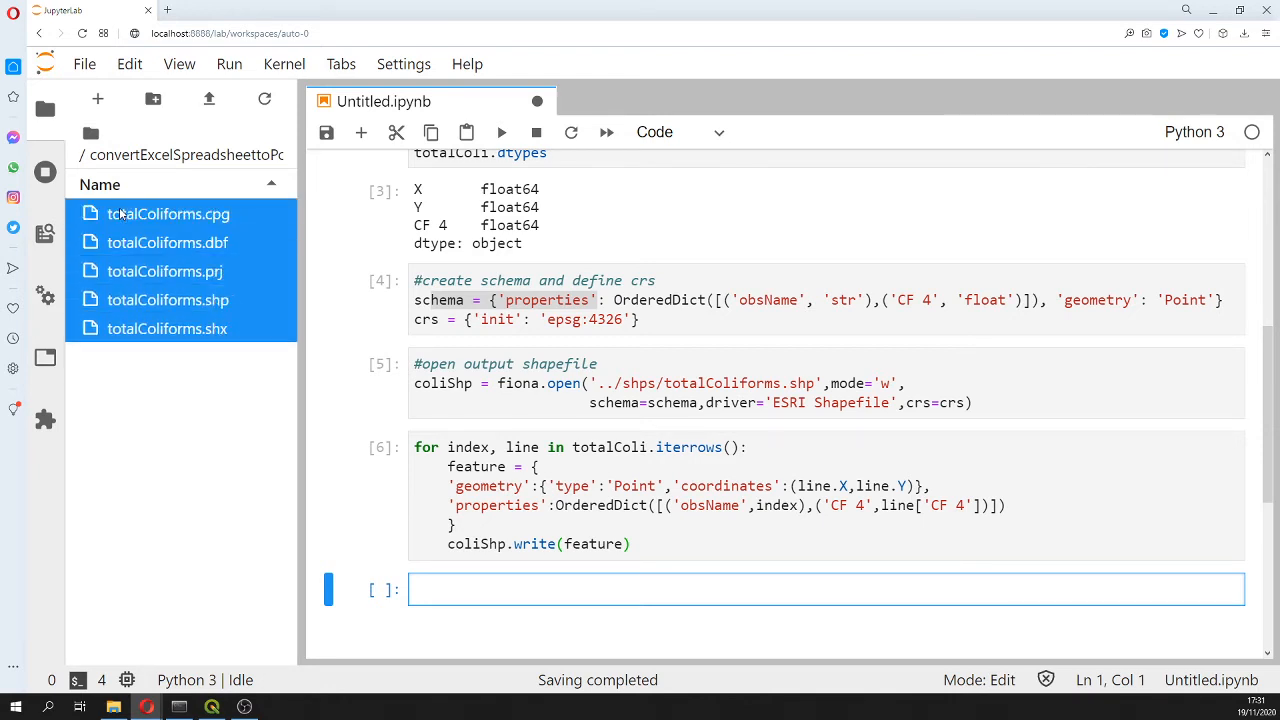
Switch to the QGIS project showing the totalColiforms points over Google Satellite
left_click(168, 212)
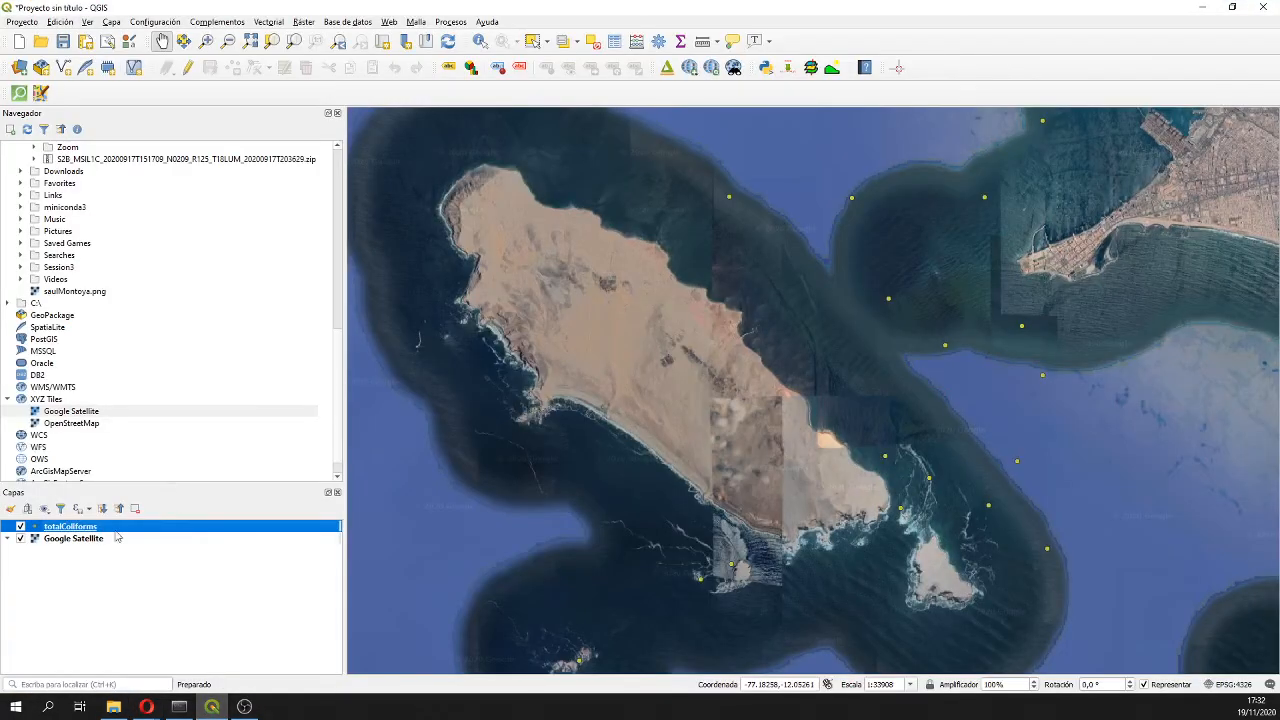
Remove the coliform point layer via Eliminar capa in the Layers panel
right_click(70, 526)
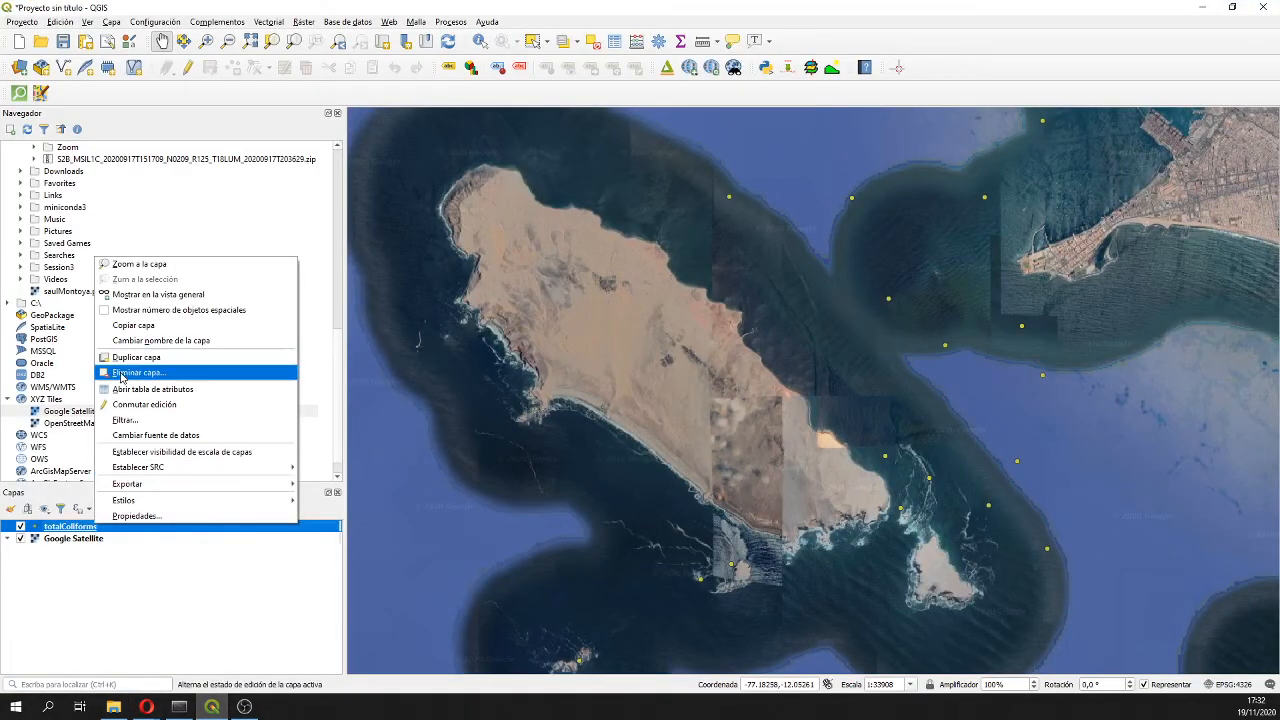
left_click(140, 372)
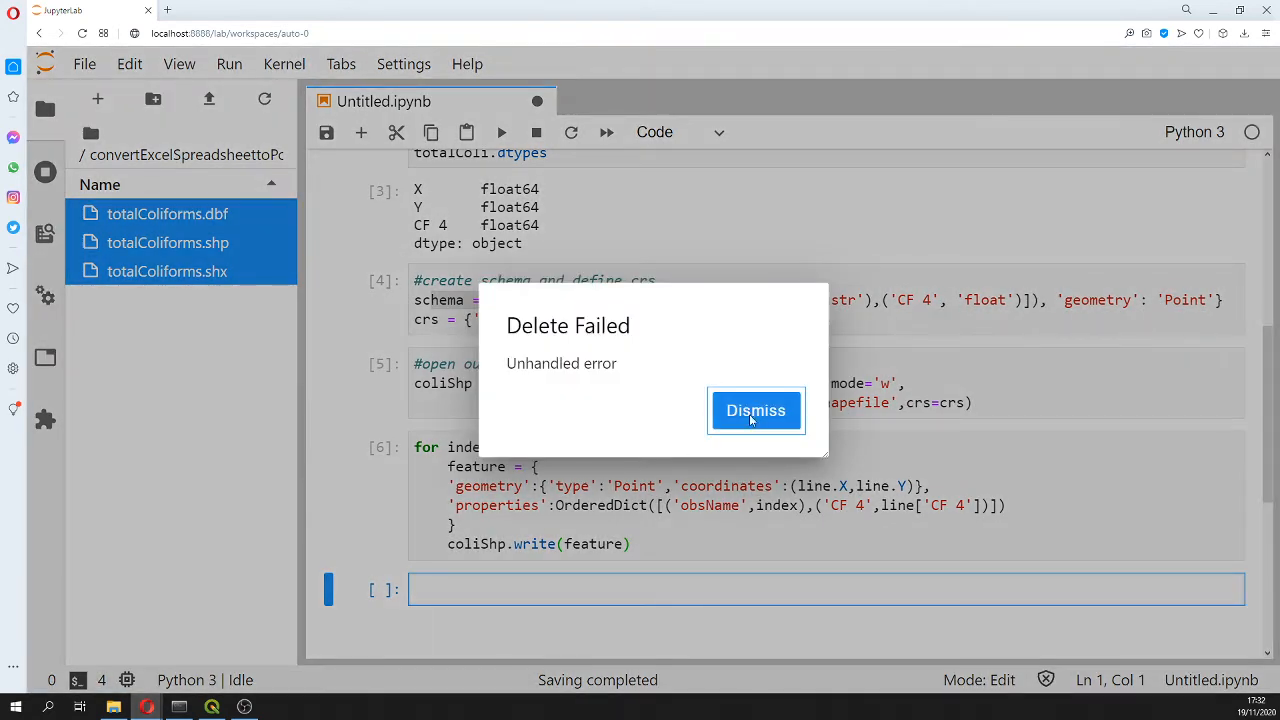
Dismiss the Delete Failed message and add a coliShp.close() cell so all five shapefile files are rewritten
left_click(756, 410)
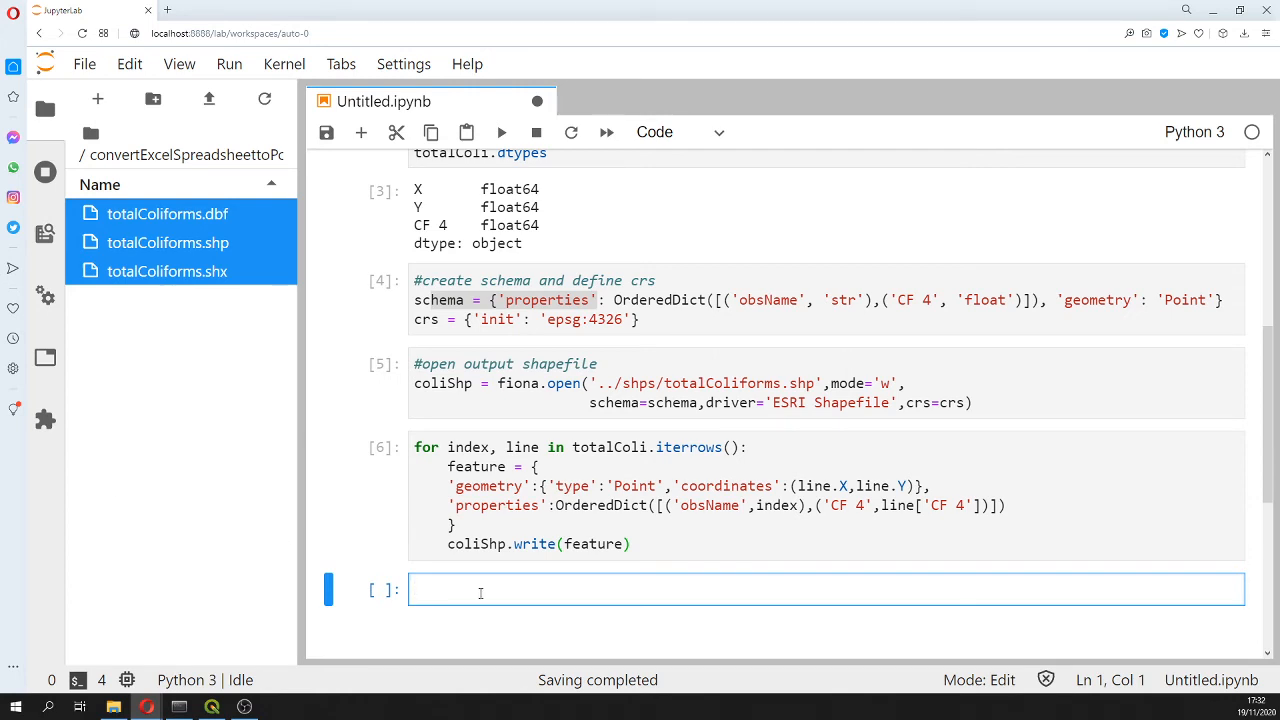
type("coliShp.close()")
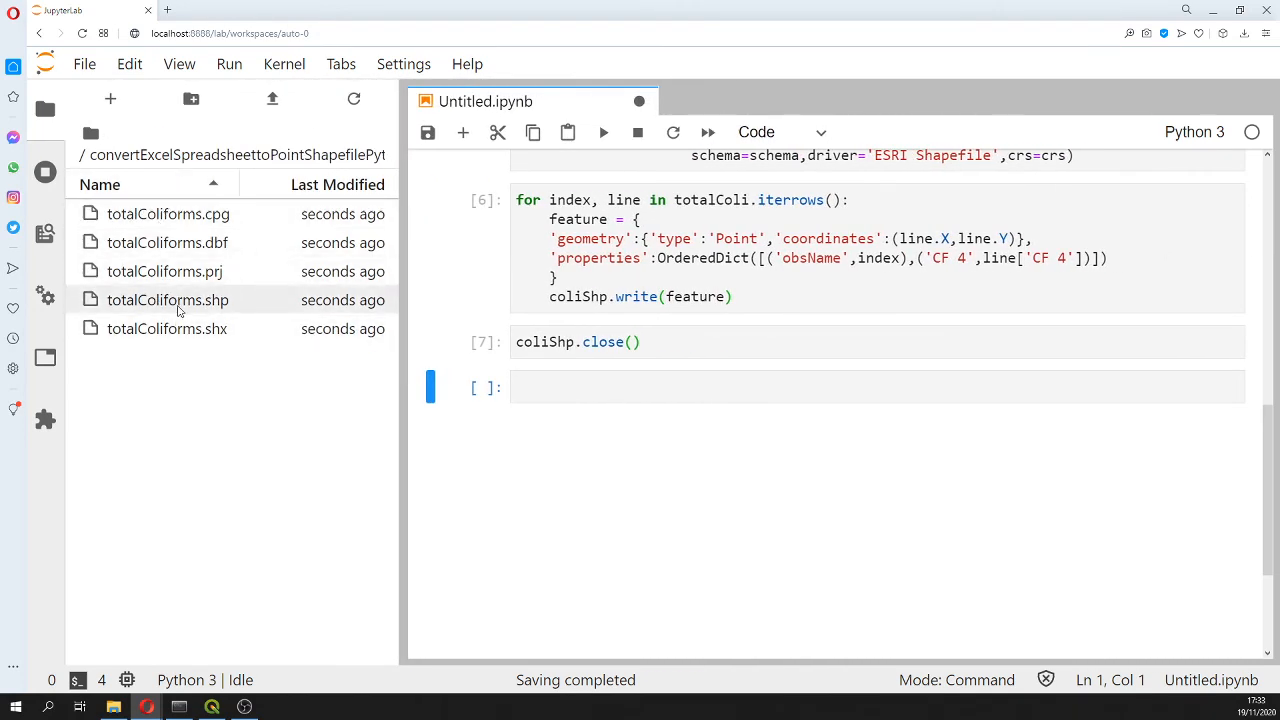
mouse_move(224, 658)
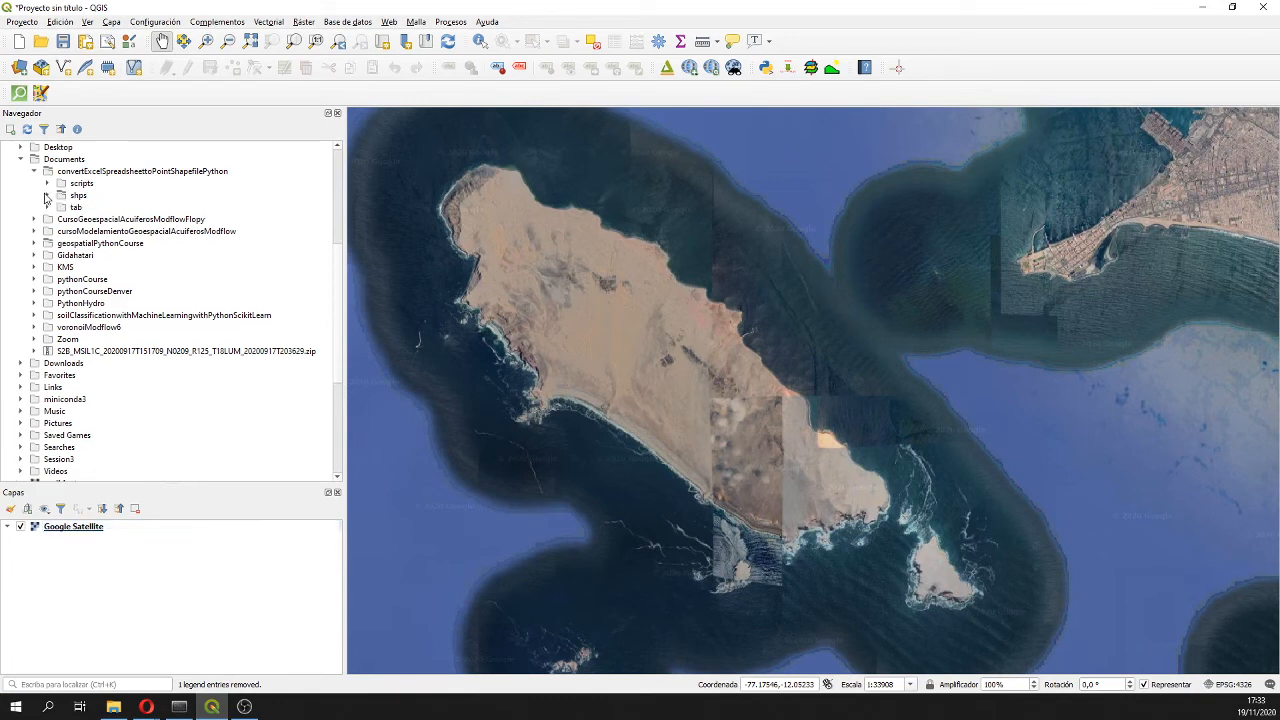
Load totalColiforms.shp from the shps folder as a point layer over the satellite basemap
left_click(80, 196)
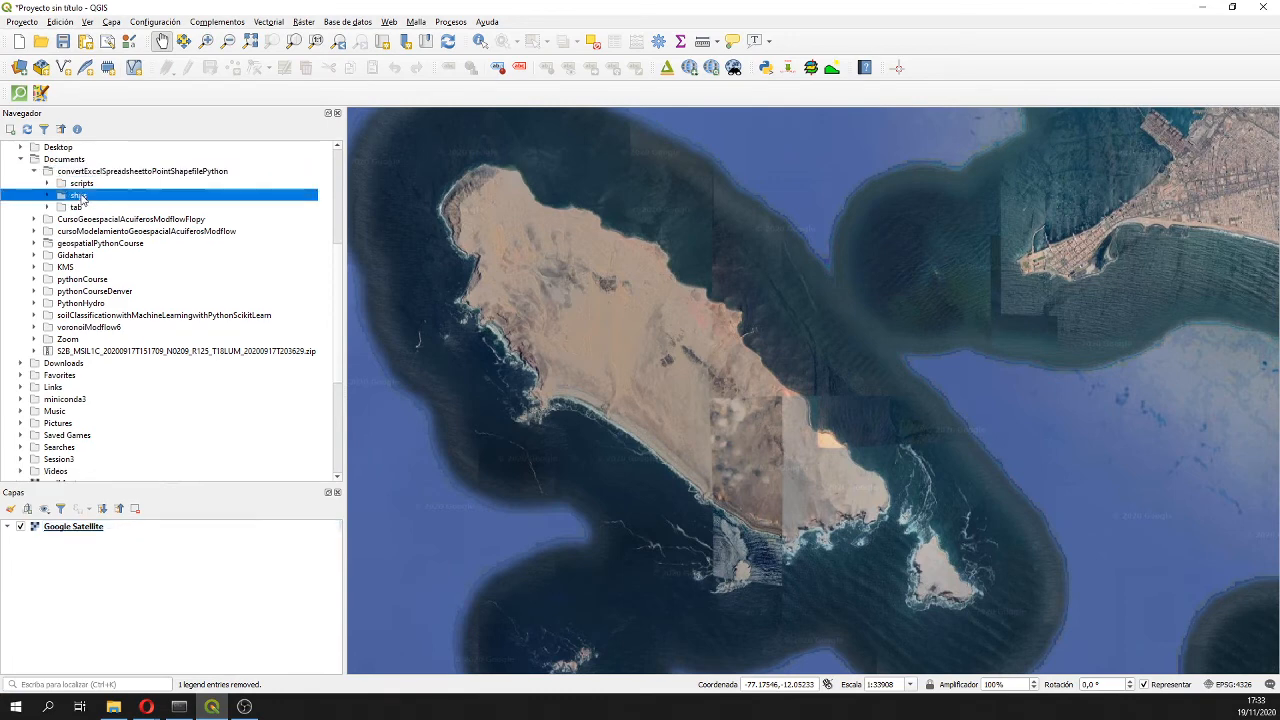
left_click(48, 196)
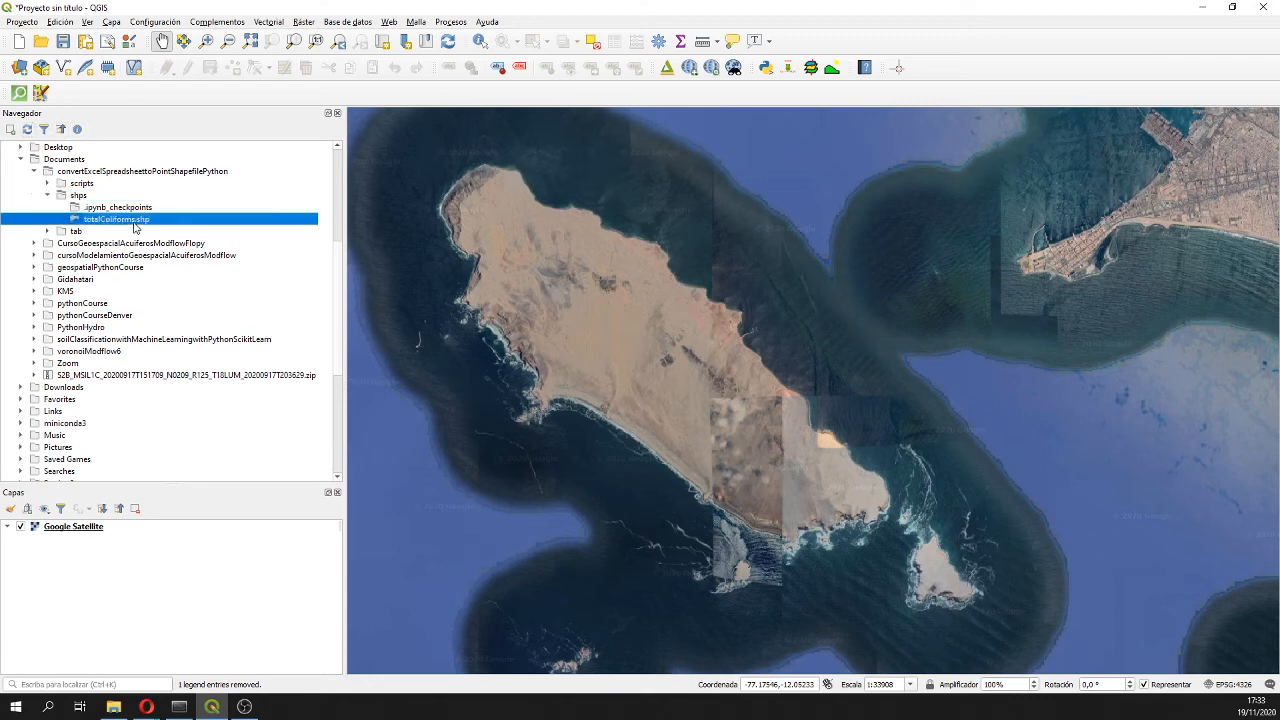
double_click(116, 218)
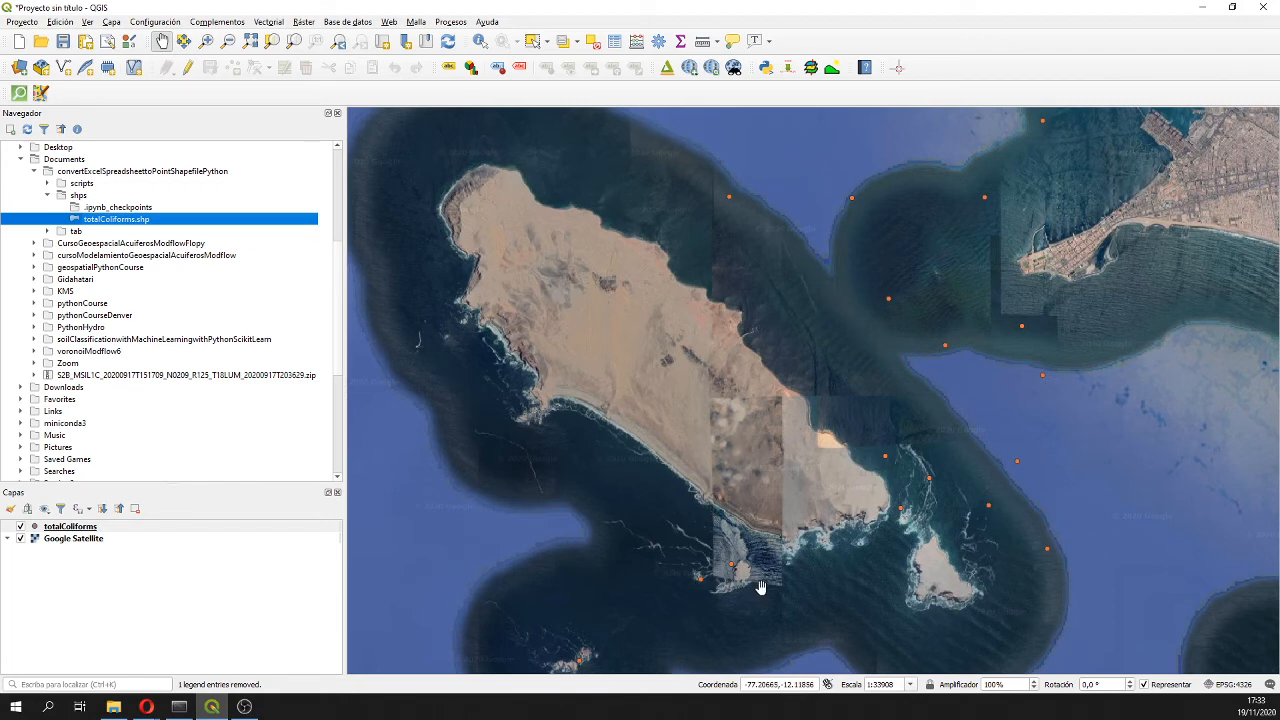
right_click(70, 526)
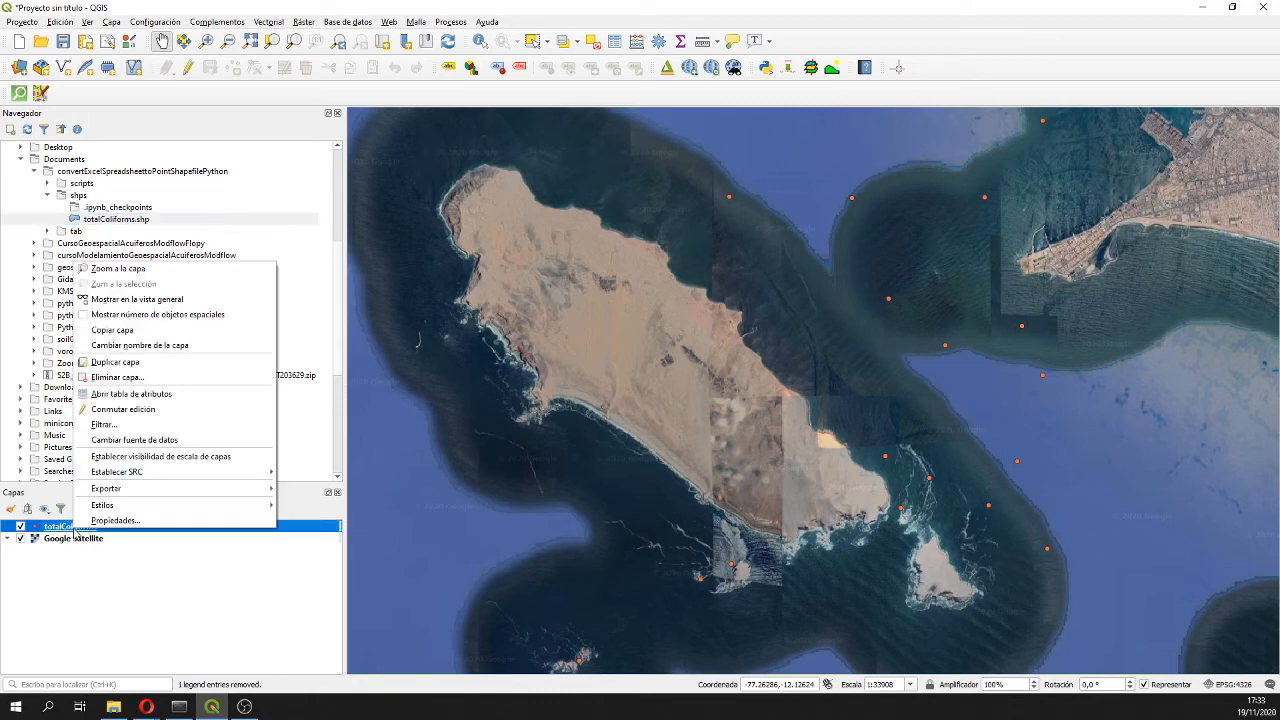
left_click(132, 392)
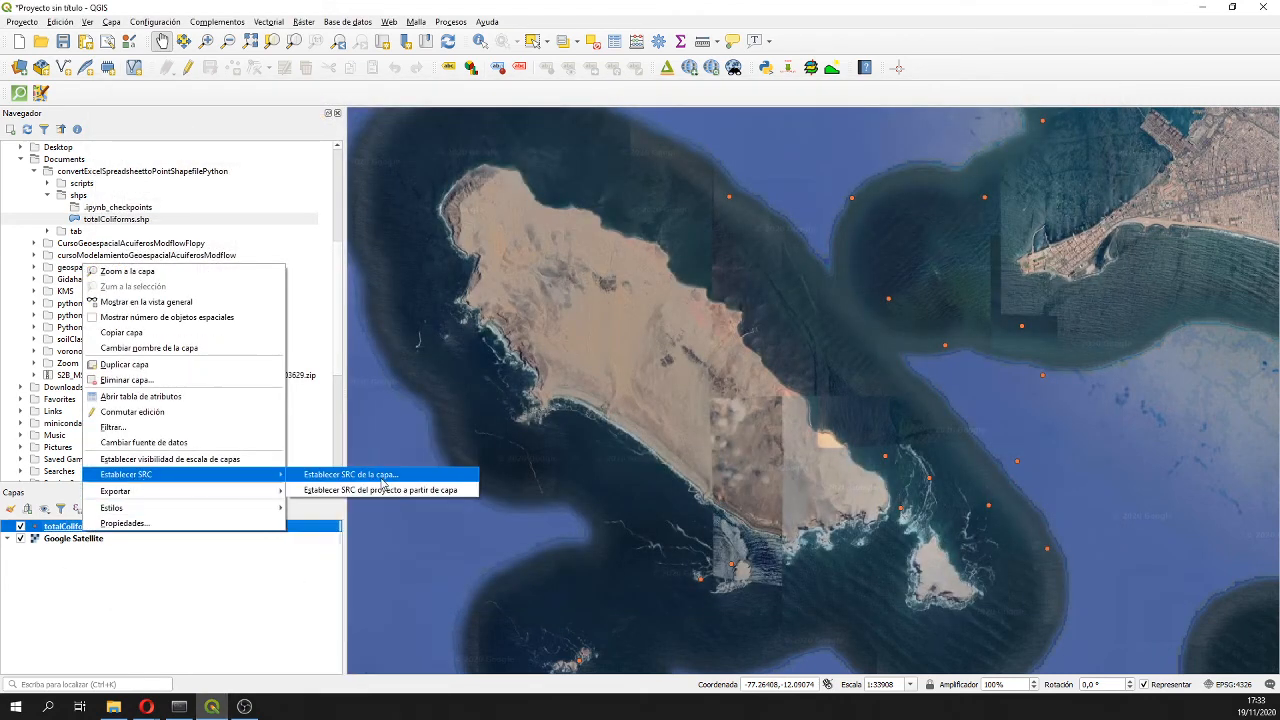
left_click(350, 474)
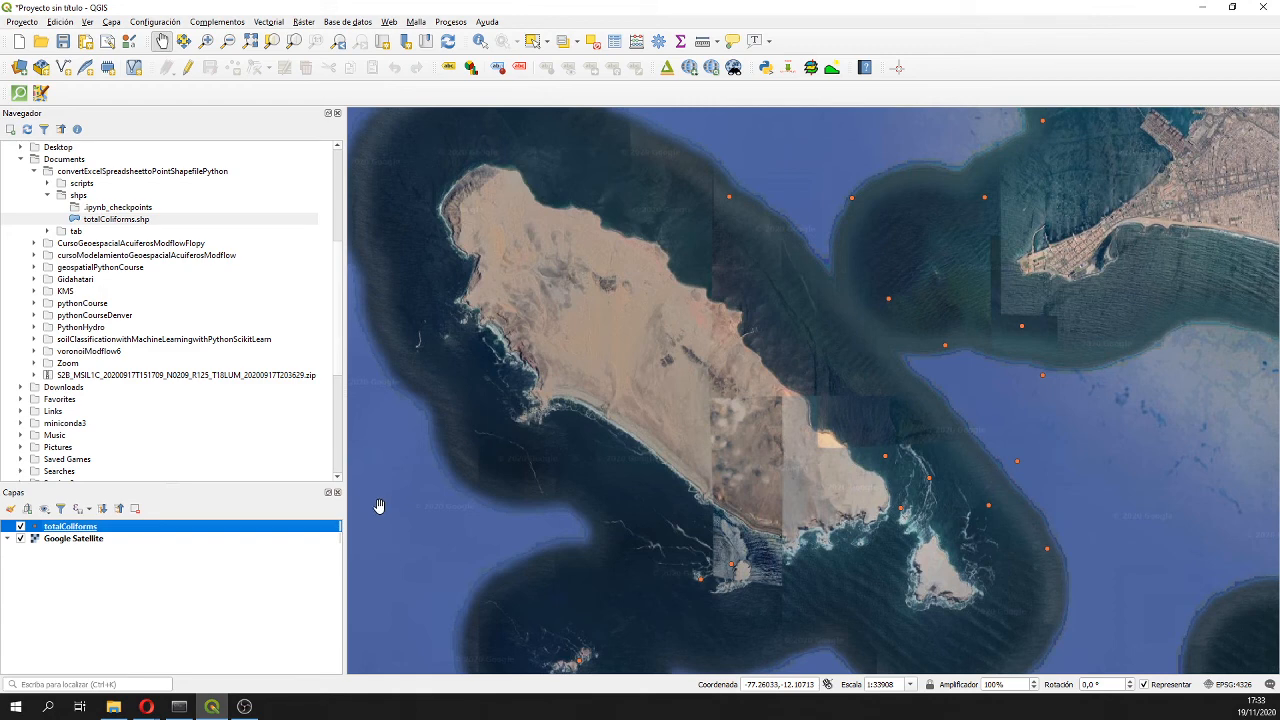
mouse_move(384, 506)
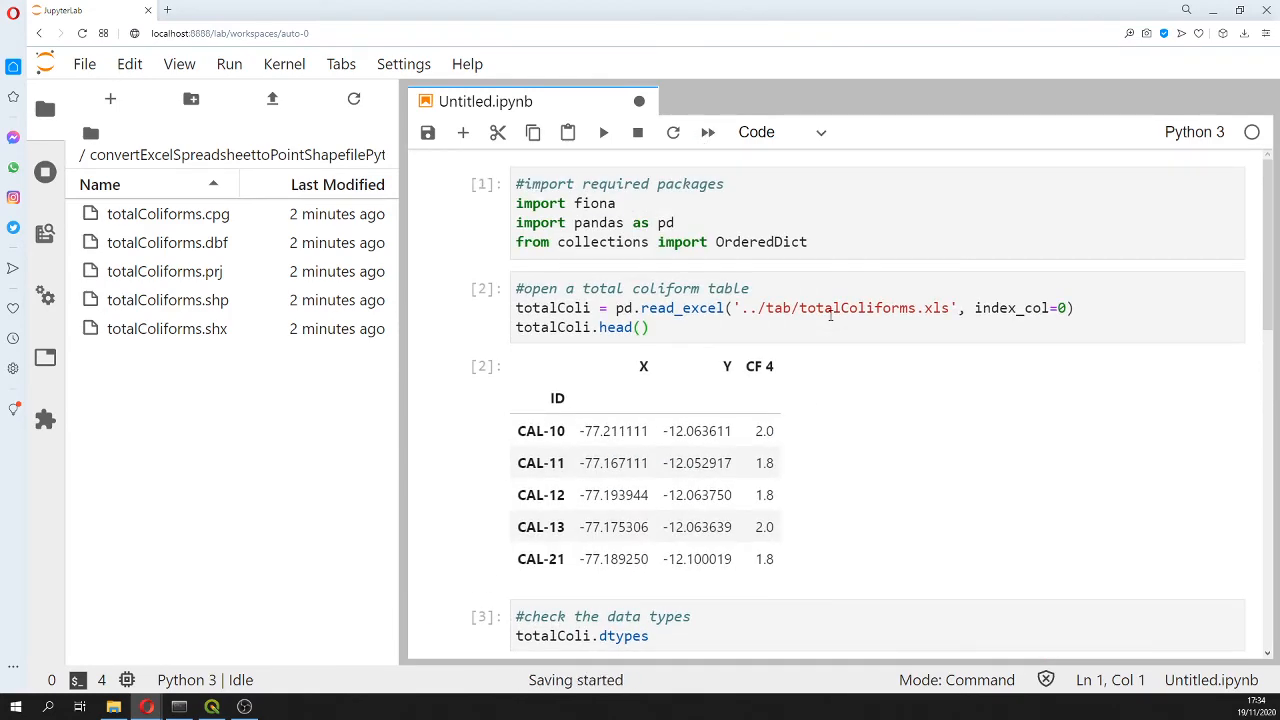
scroll("down", 3)
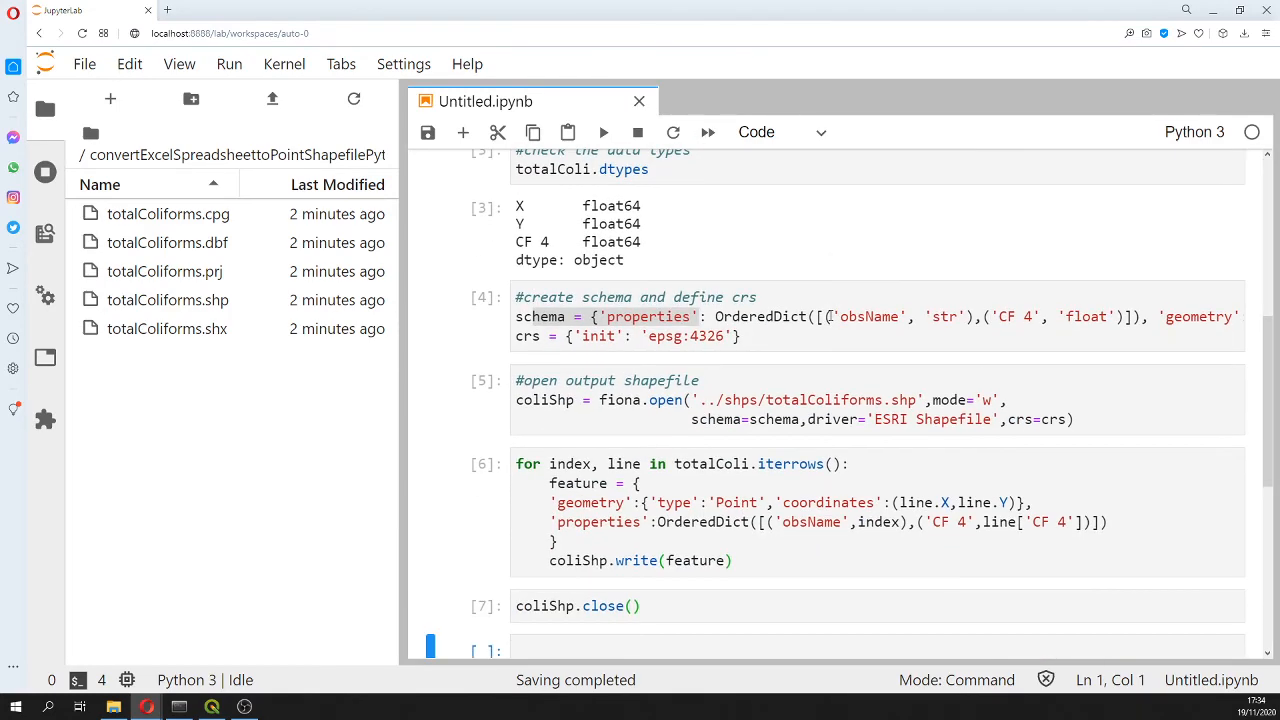